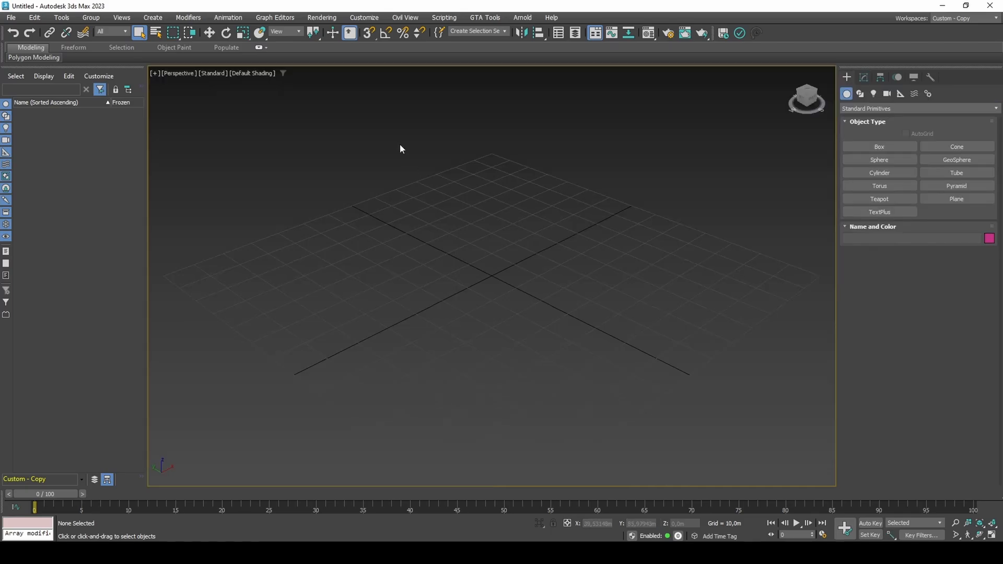
# Step: Apply the Max.Legacy startup defaults with the DefaultUI interface scheme via Custom Defaults Switcher
pyautogui.click(363, 18)
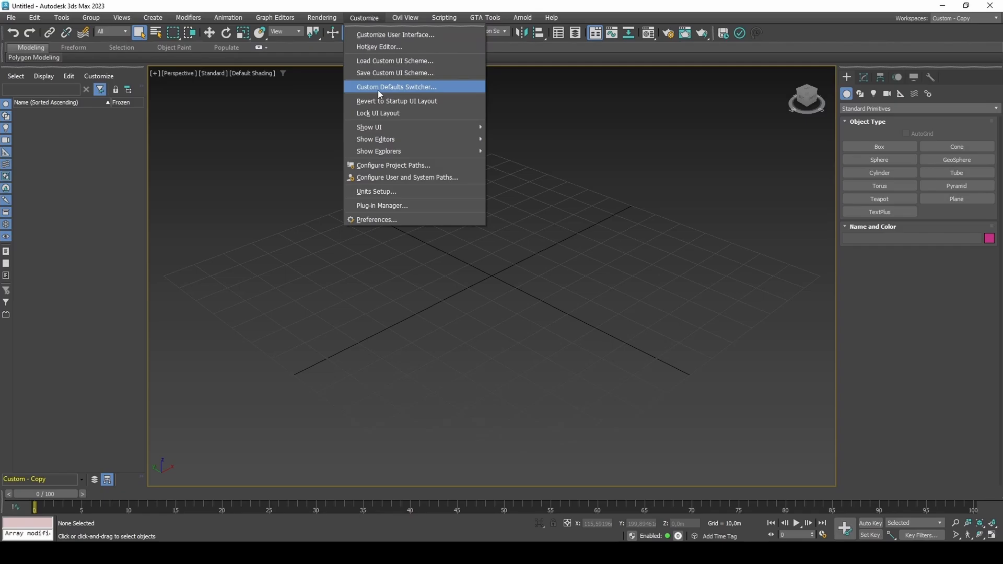
pyautogui.click(396, 86)
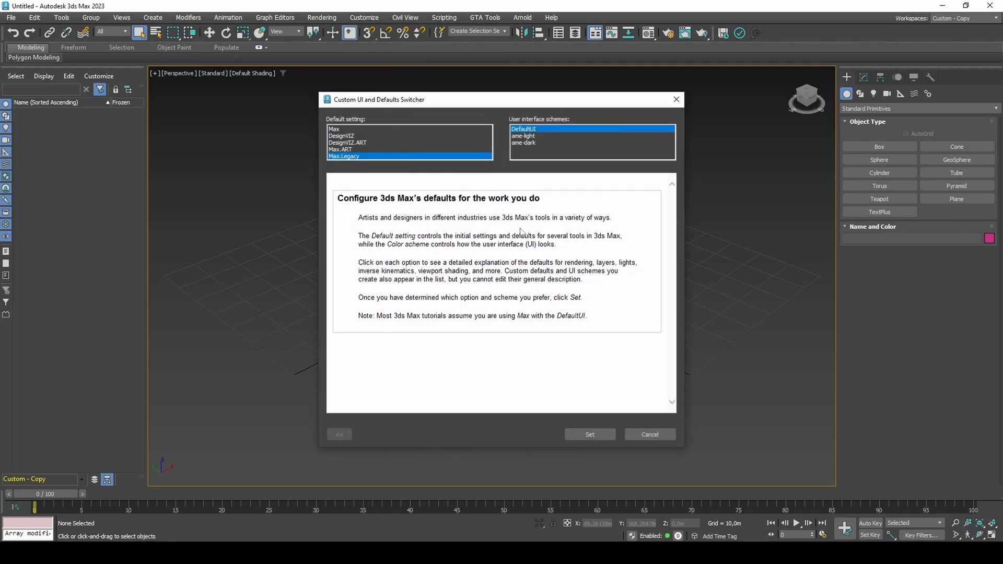
pyautogui.moveTo(589, 434)
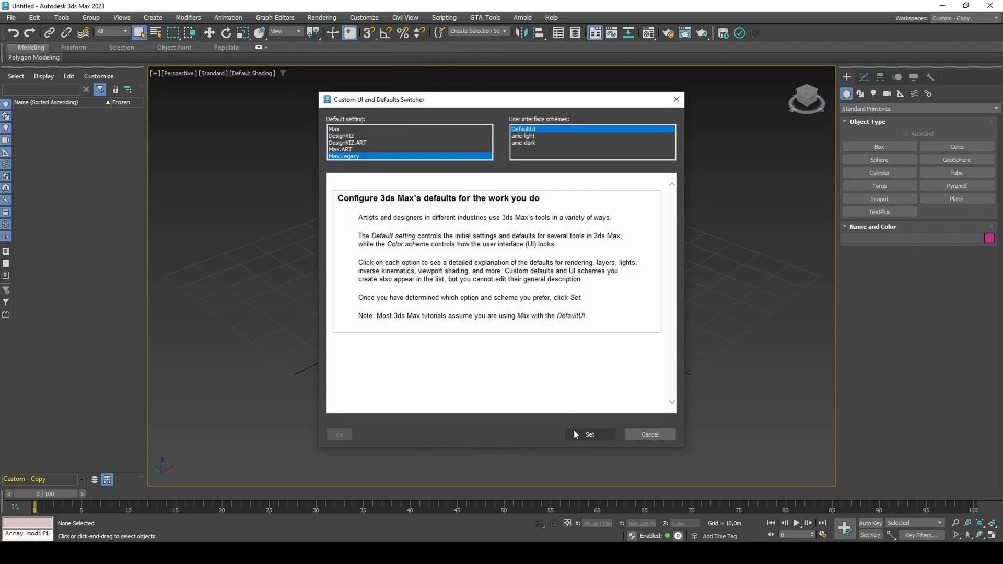
pyautogui.click(590, 435)
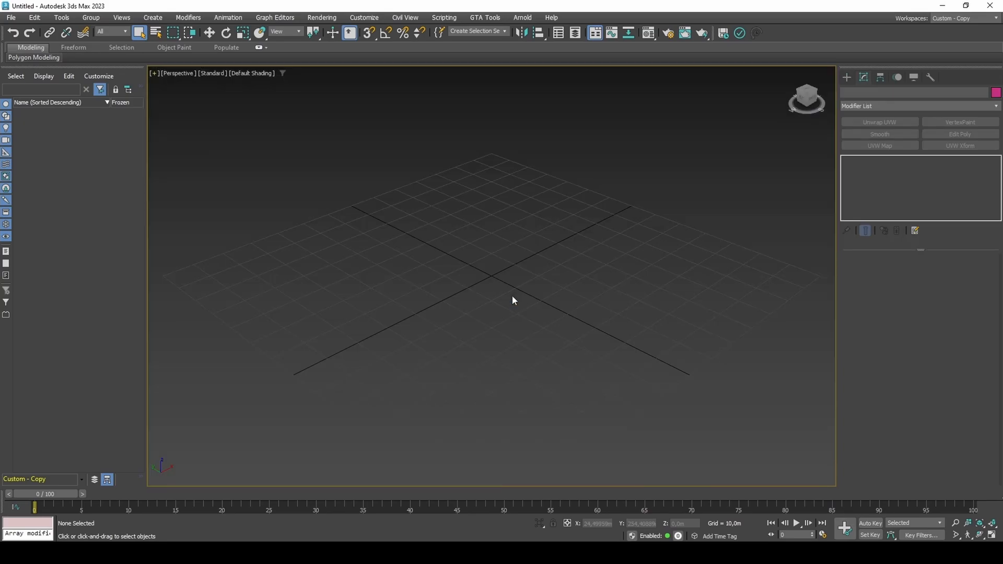
pyautogui.click(363, 17)
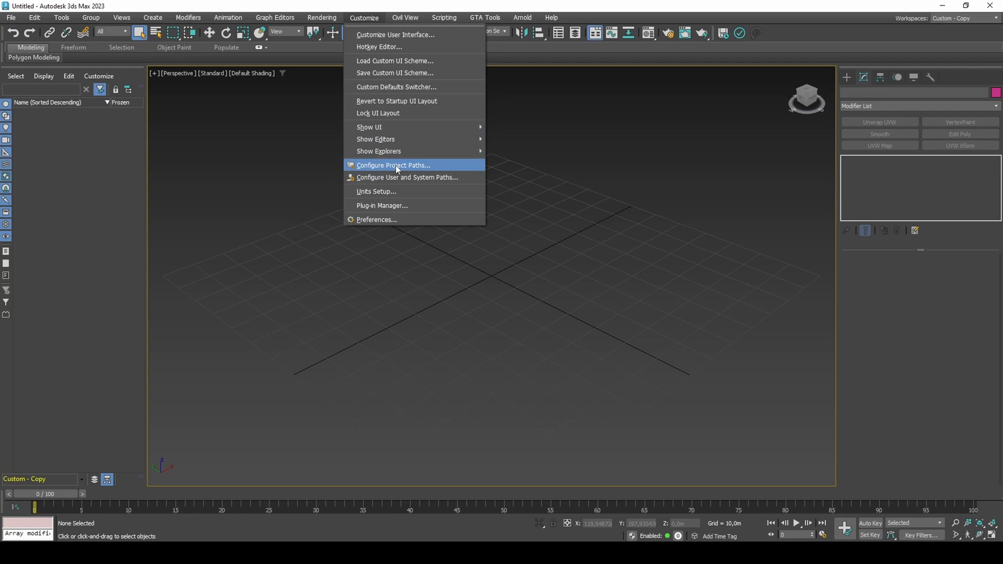
pyautogui.click(376, 191)
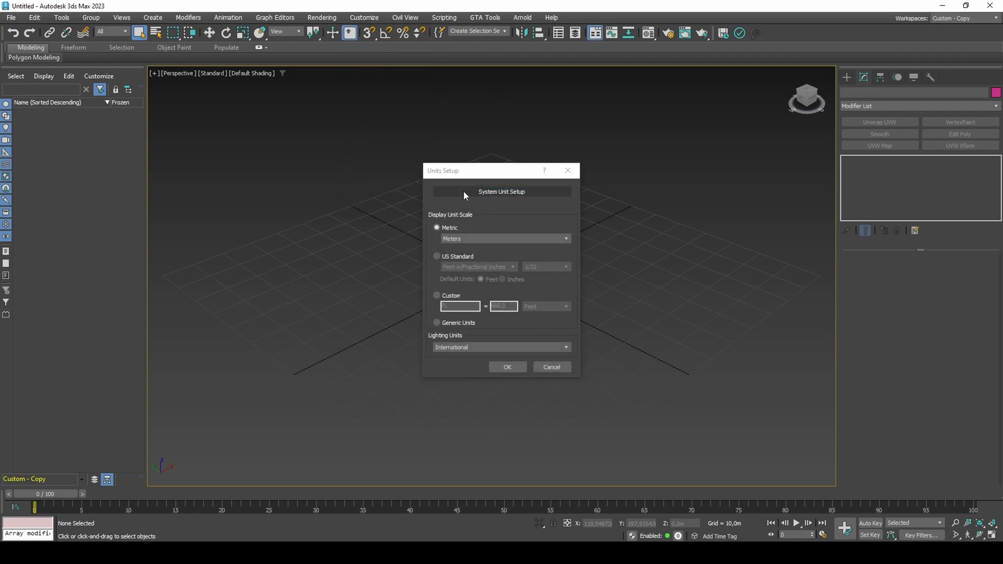
pyautogui.click(501, 192)
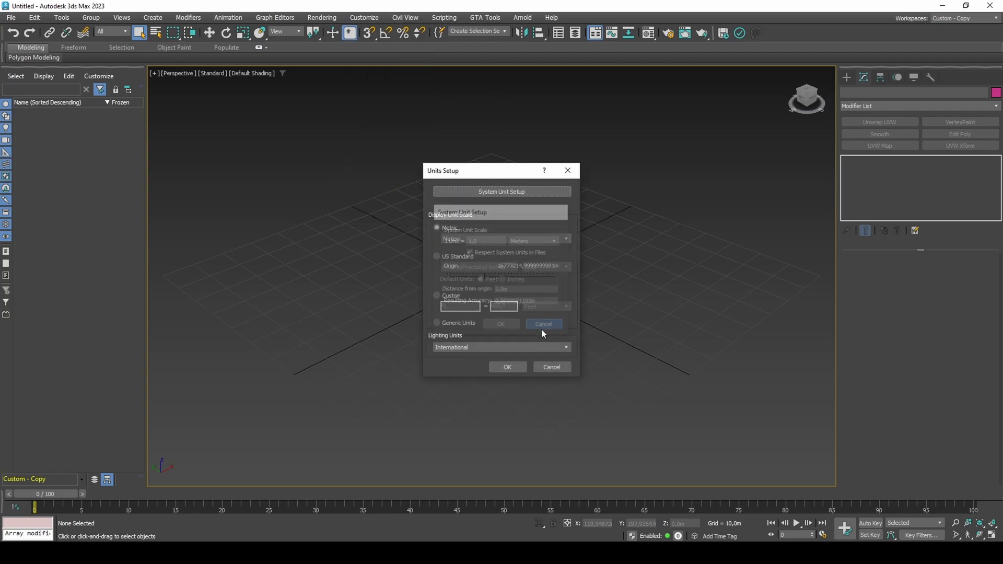
pyautogui.click(550, 367)
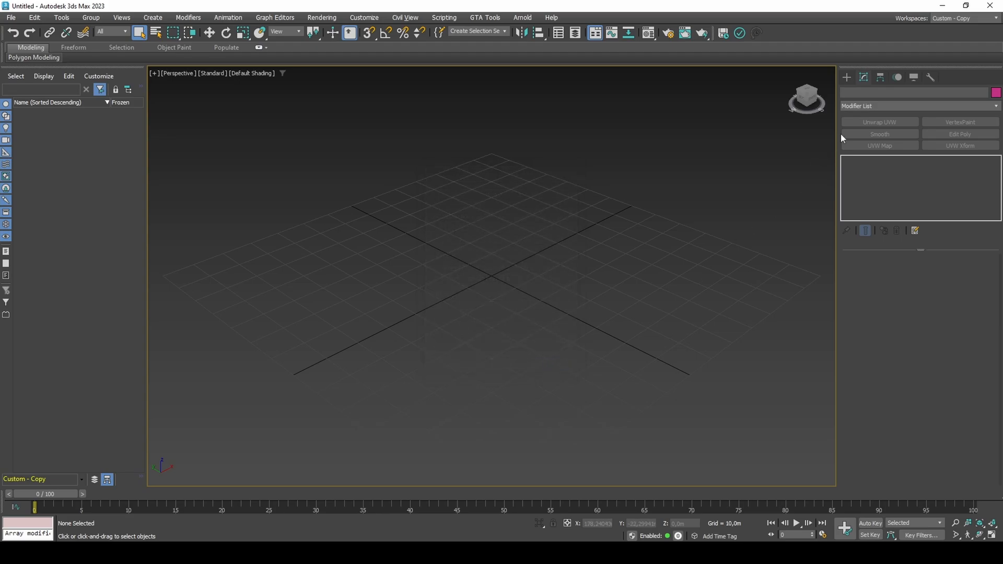
# Step: Start creating a Plane primitive from the Create panel
pyautogui.click(846, 77)
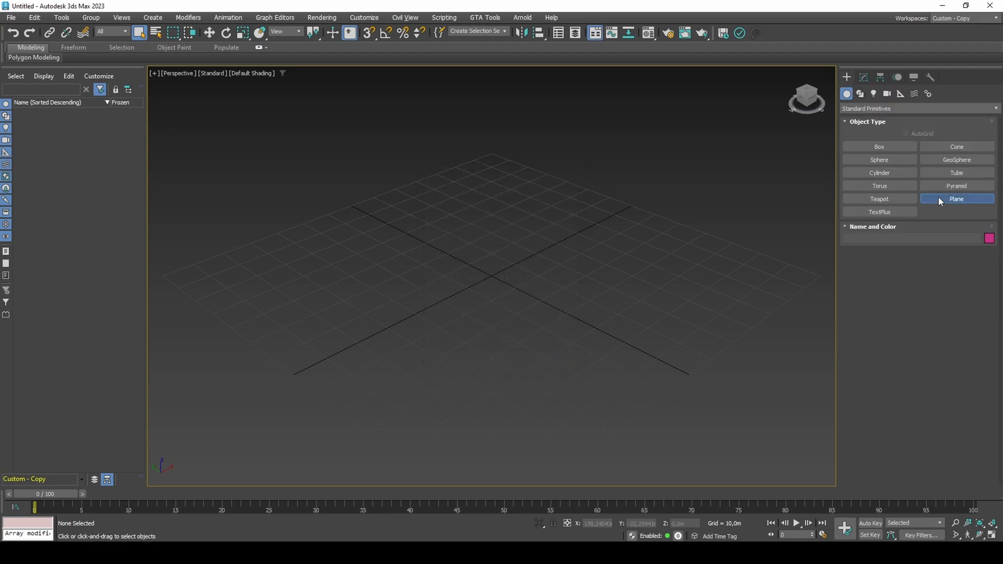
pyautogui.click(955, 200)
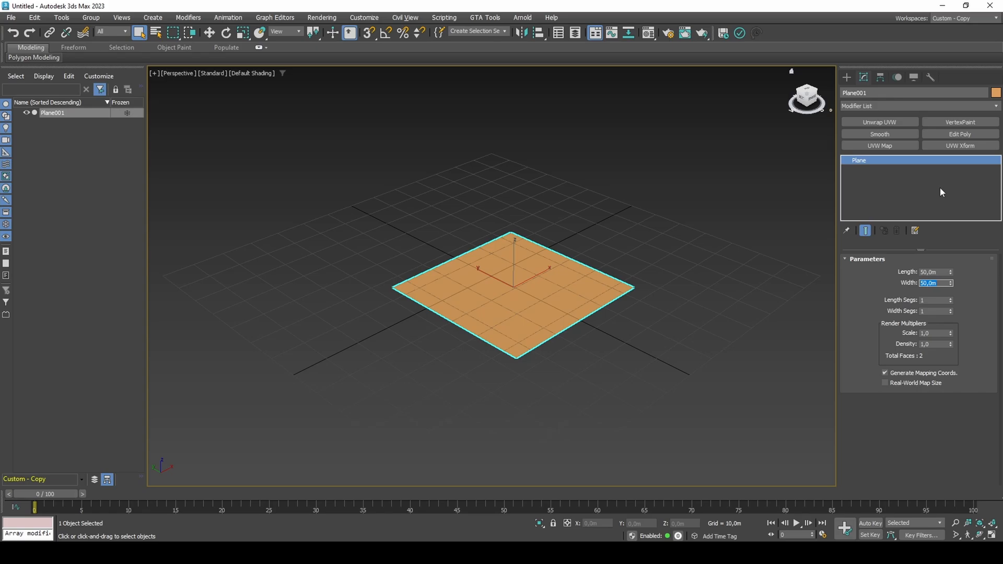
# Step: Add an Edit Poly modifier to Plane001 for raising its border into walls
pyautogui.click(960, 134)
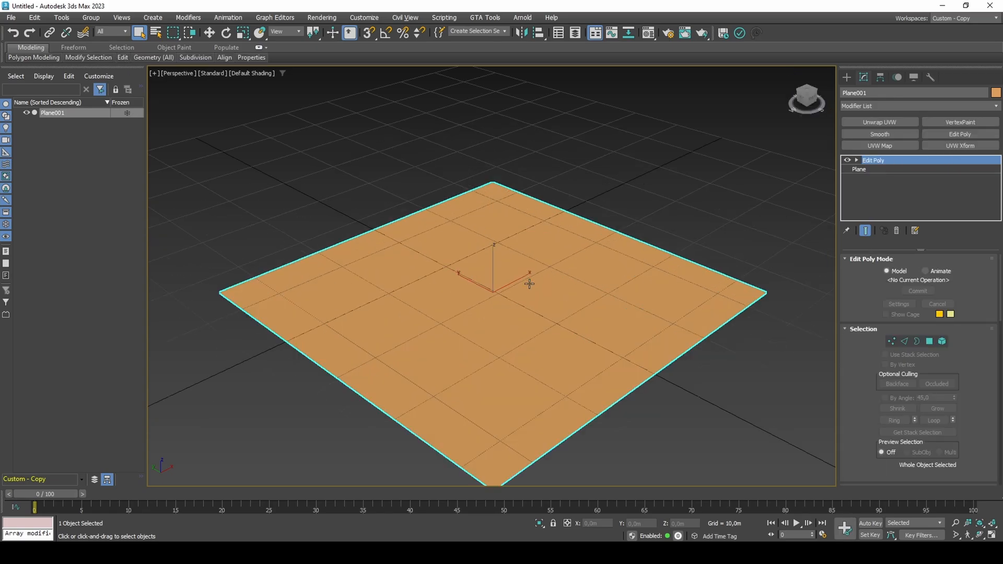
pyautogui.click(916, 341)
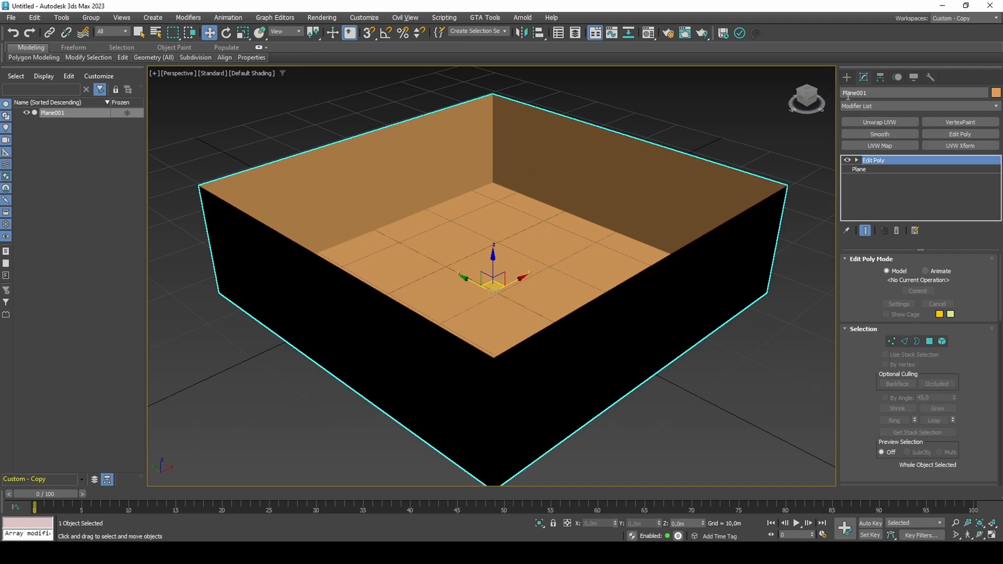
# Step: Switch to the Create panel to add Box obstacles around the arena
pyautogui.click(846, 76)
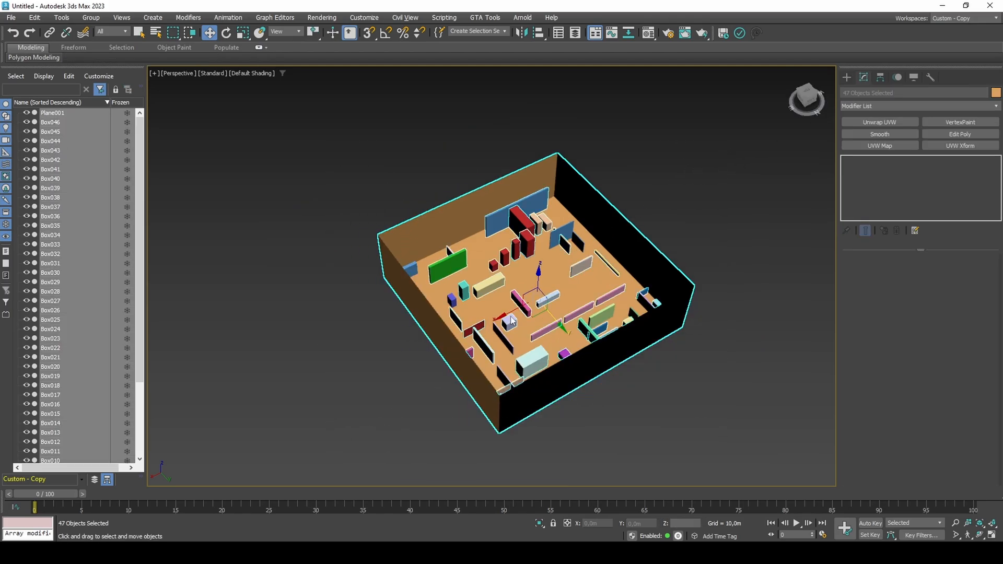
# Step: Clone all 47 arena objects as independent copies, producing Plane002 and Box047–Box092
pyautogui.rightClick(512, 320)
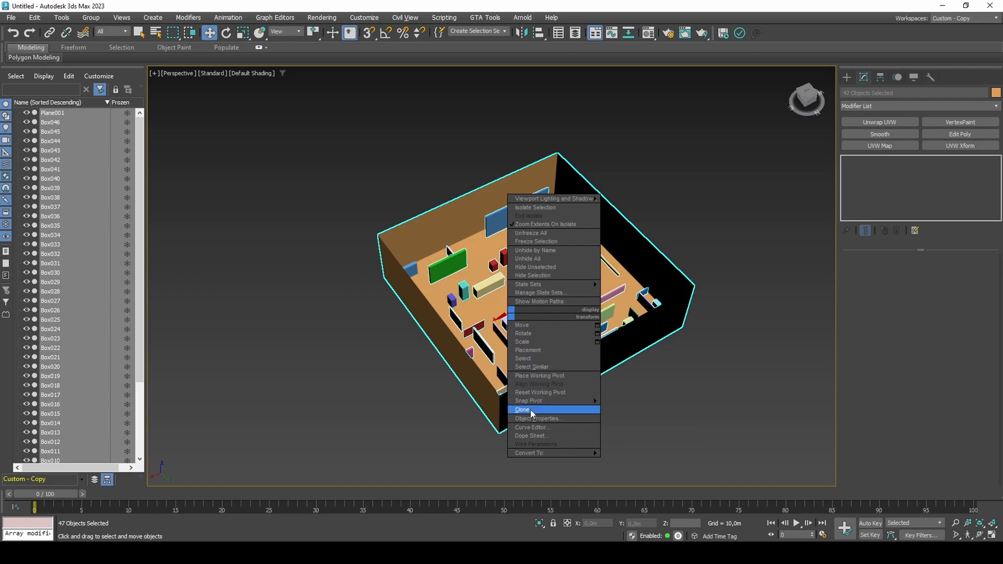
pyautogui.click(523, 409)
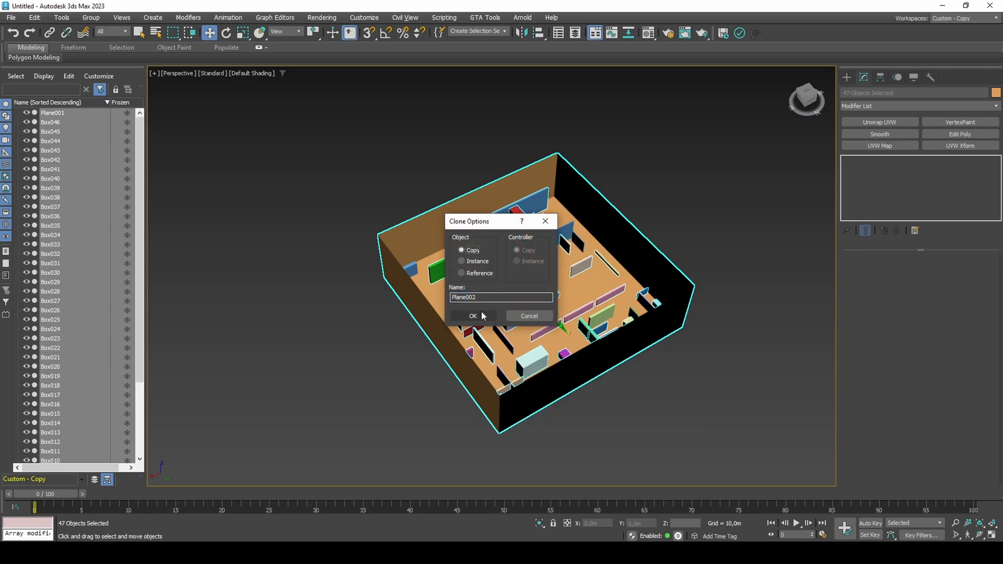
pyautogui.click(473, 315)
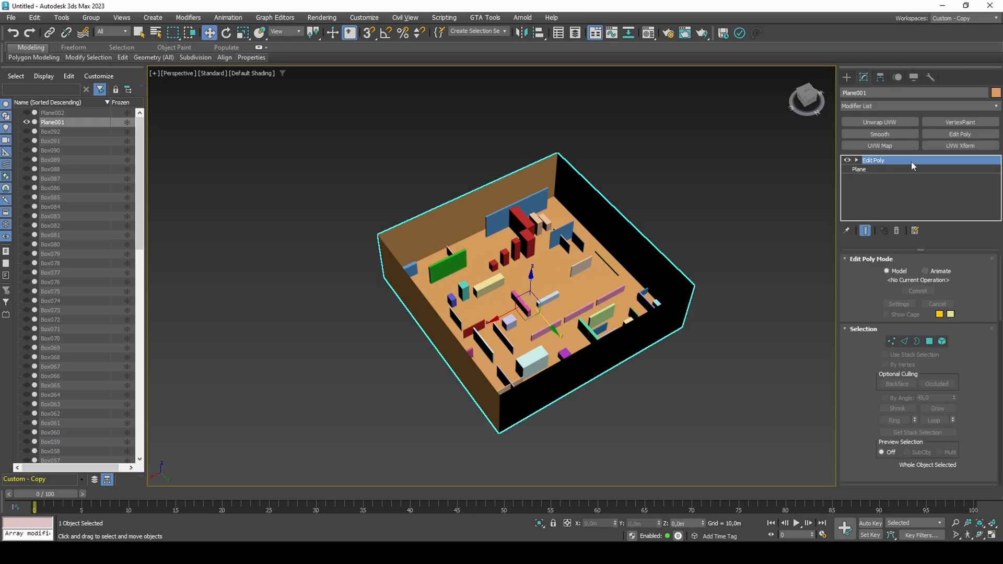
# Step: Attach the arena geometry and apply the ground.png texture to it
pyautogui.scroll(-3)
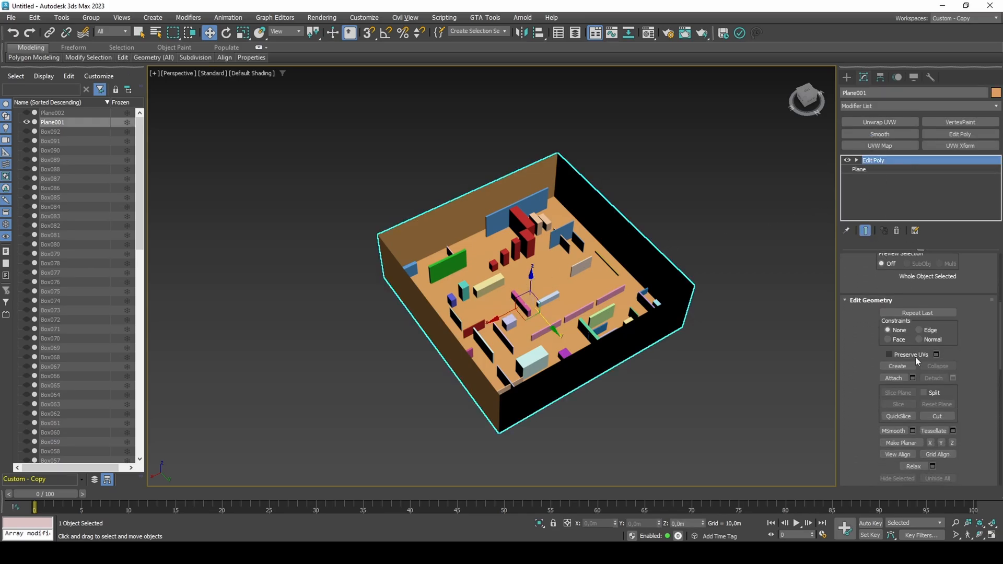
pyautogui.click(893, 377)
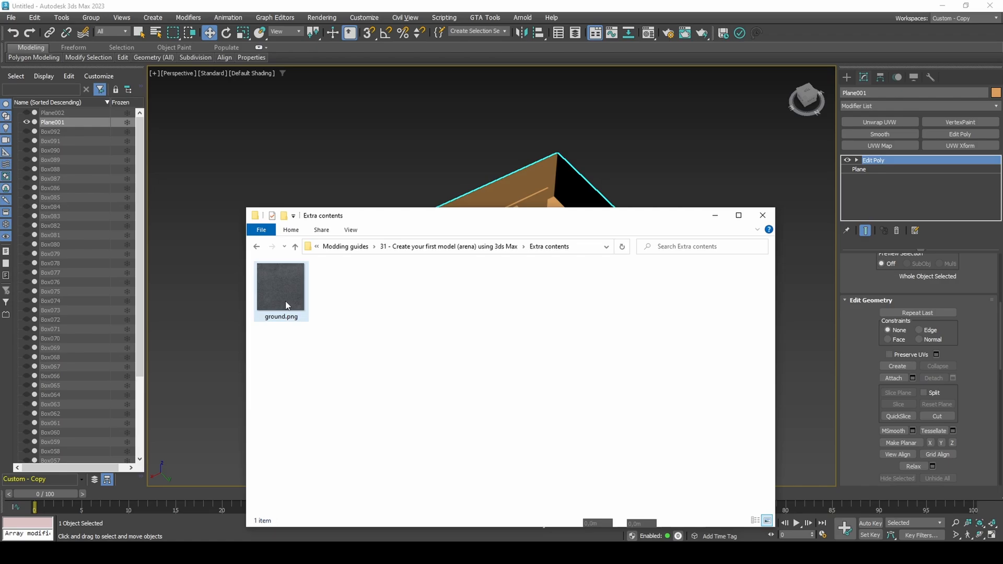
pyautogui.click(280, 288)
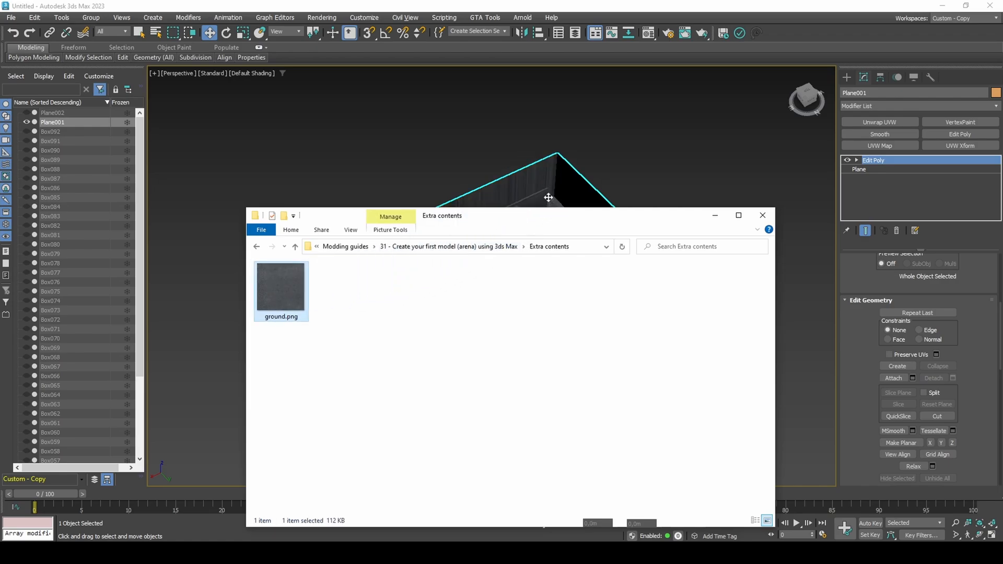
pyautogui.click(762, 215)
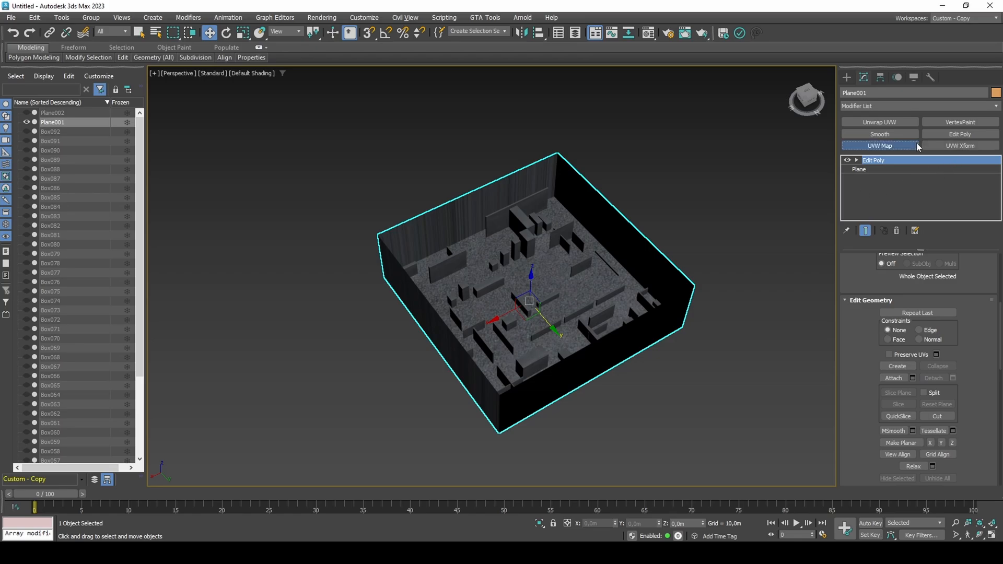
# Step: Add a UVW Map modifier to Plane001 with 6-by-6 tiling
pyautogui.click(879, 145)
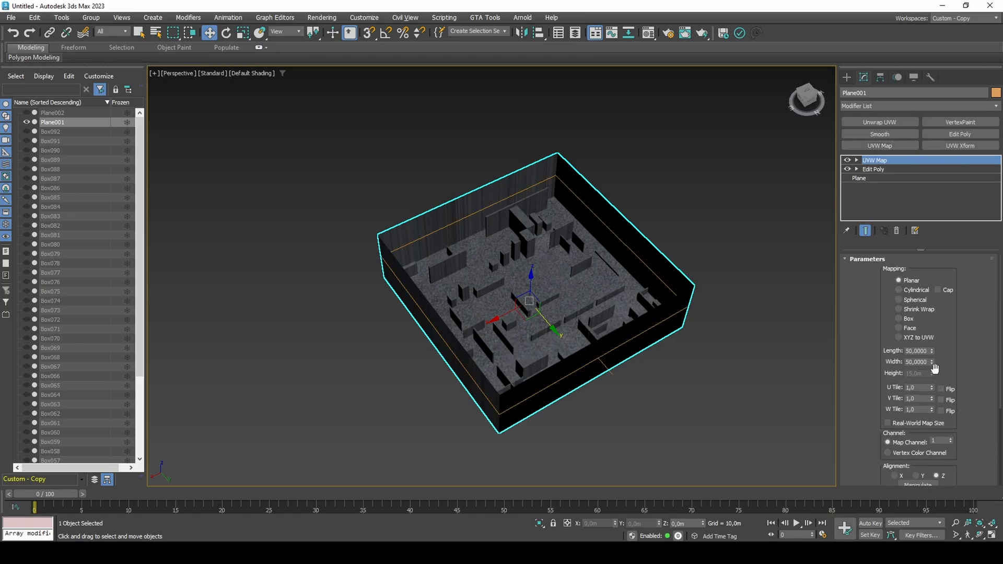
pyautogui.scroll(-3)
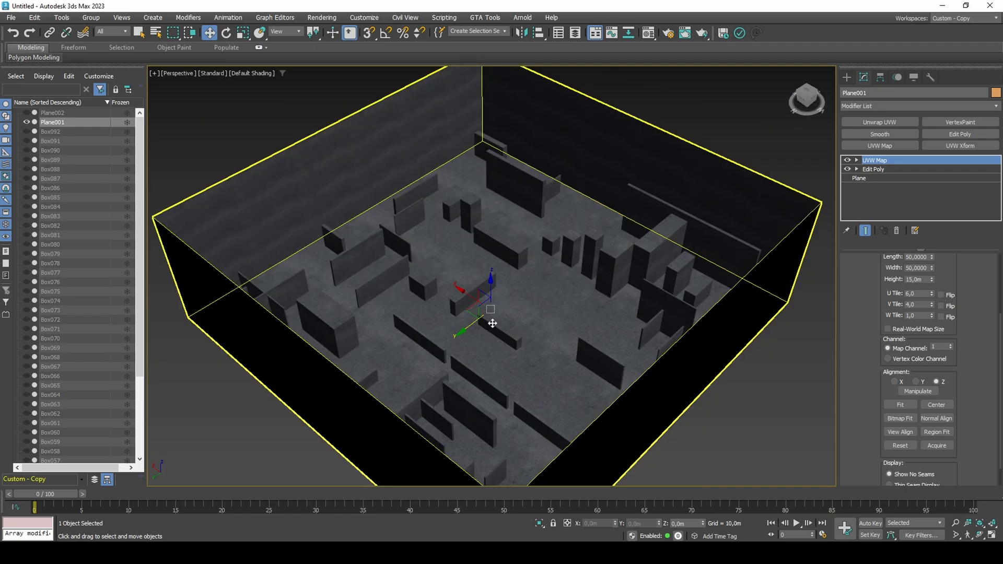
# Step: Keep Default Shading and add a VertexPaint modifier to Plane001
pyautogui.click(251, 72)
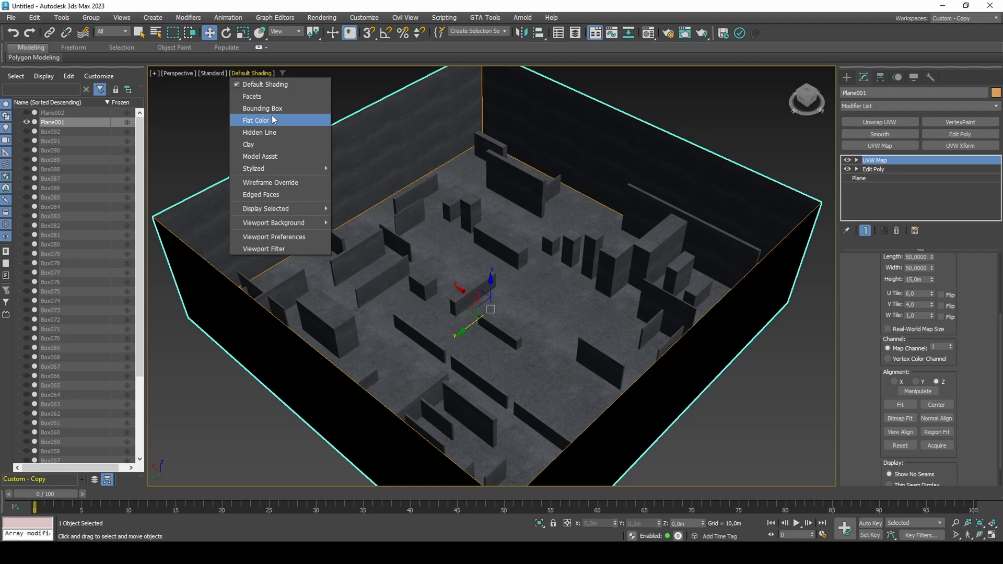
pyautogui.click(256, 121)
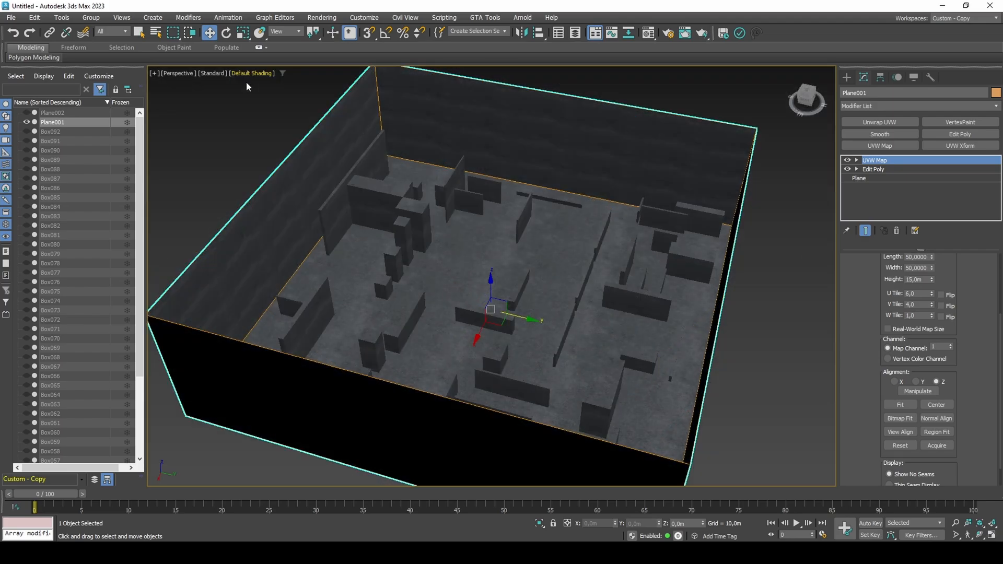
pyautogui.click(958, 122)
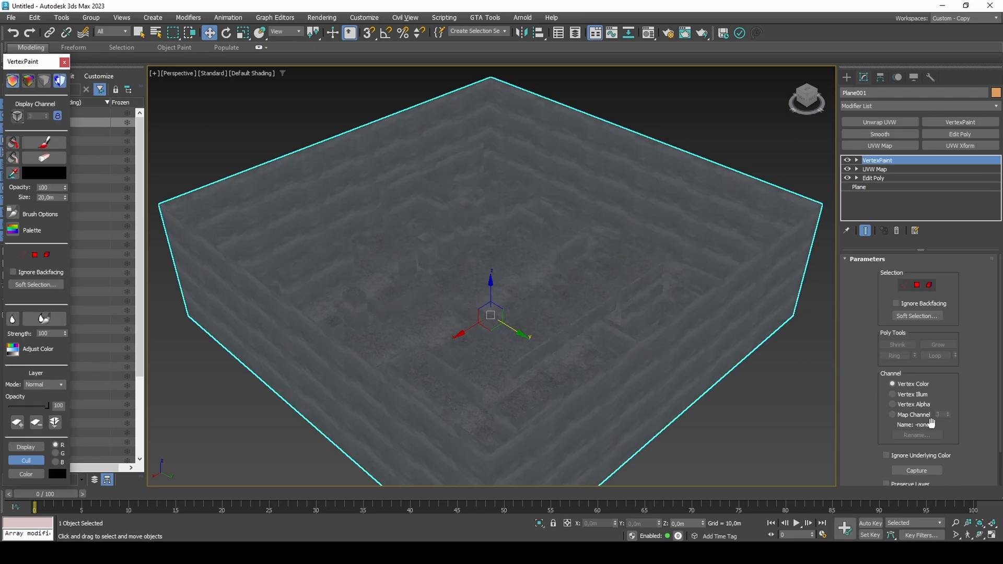
# Step: Scroll the VertexPaint parameters down to Assign Vertex Colors
pyautogui.scroll(-3)
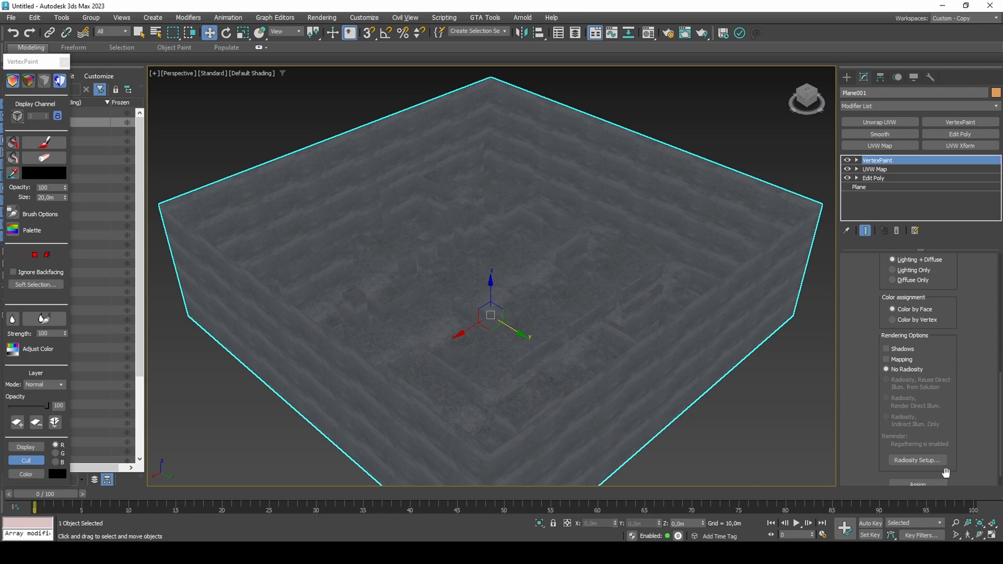
pyautogui.scroll(-3)
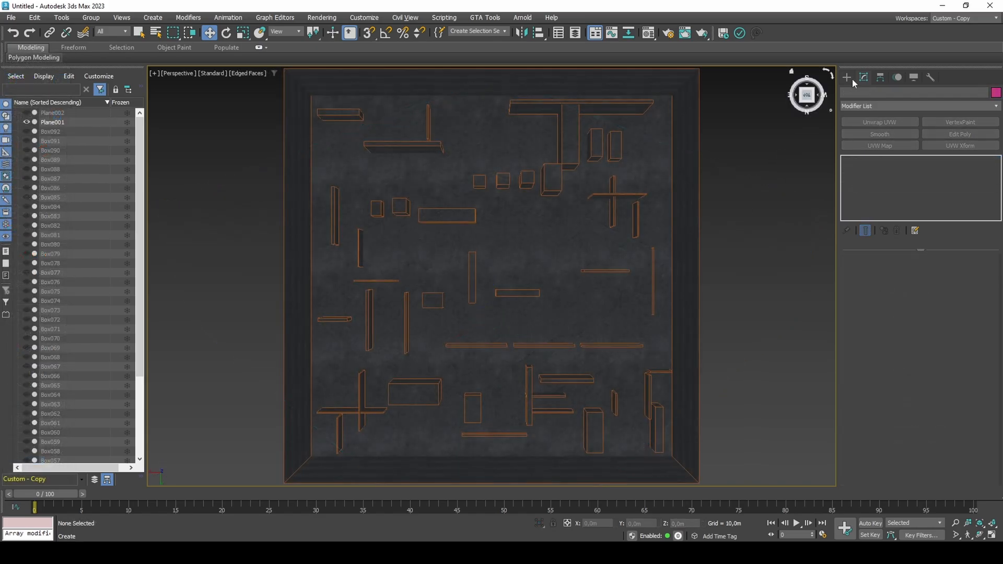
# Step: Switch Lights to the Standard set and choose Omni for placing Omni001–Omni004
pyautogui.click(874, 94)
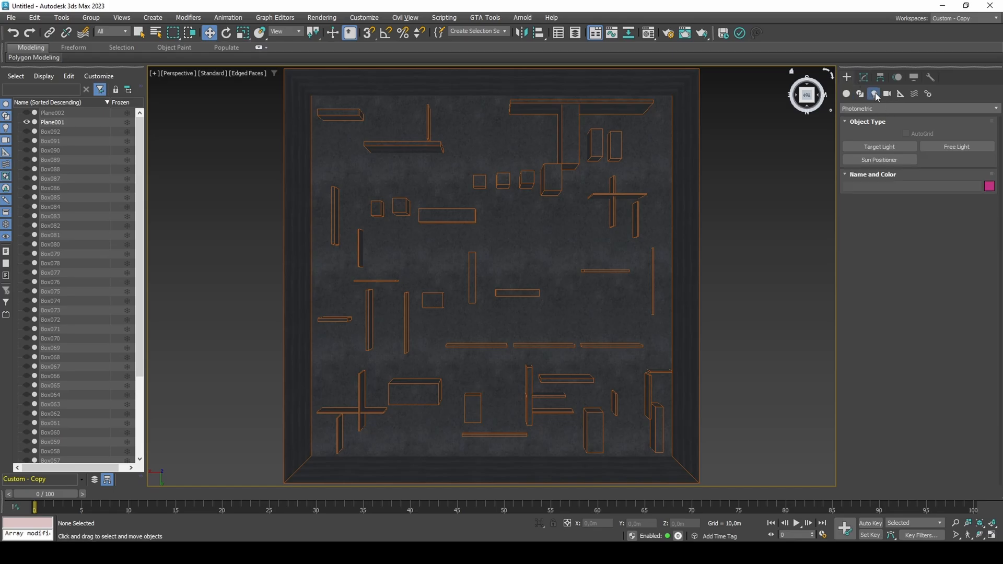
pyautogui.click(874, 94)
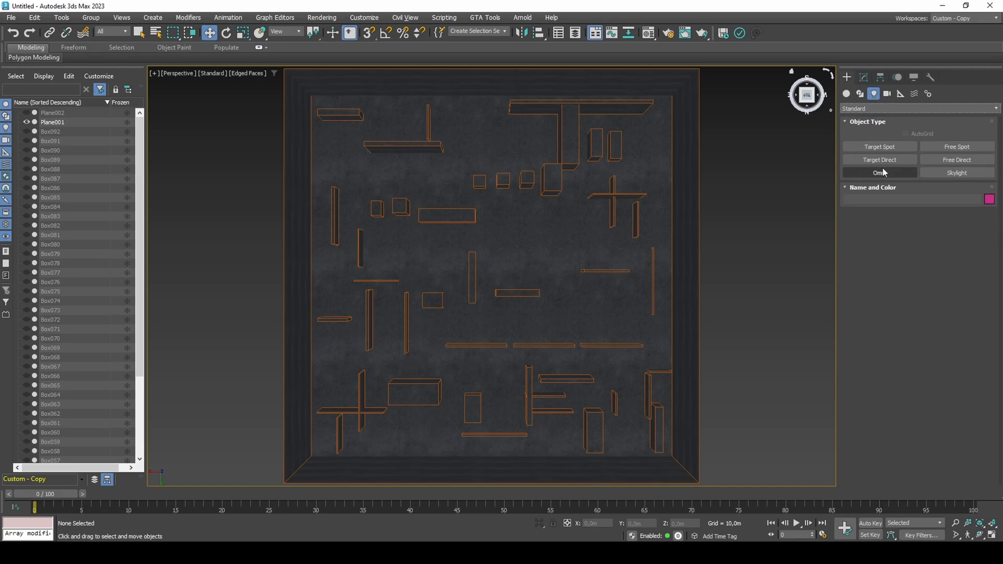
pyautogui.click(879, 173)
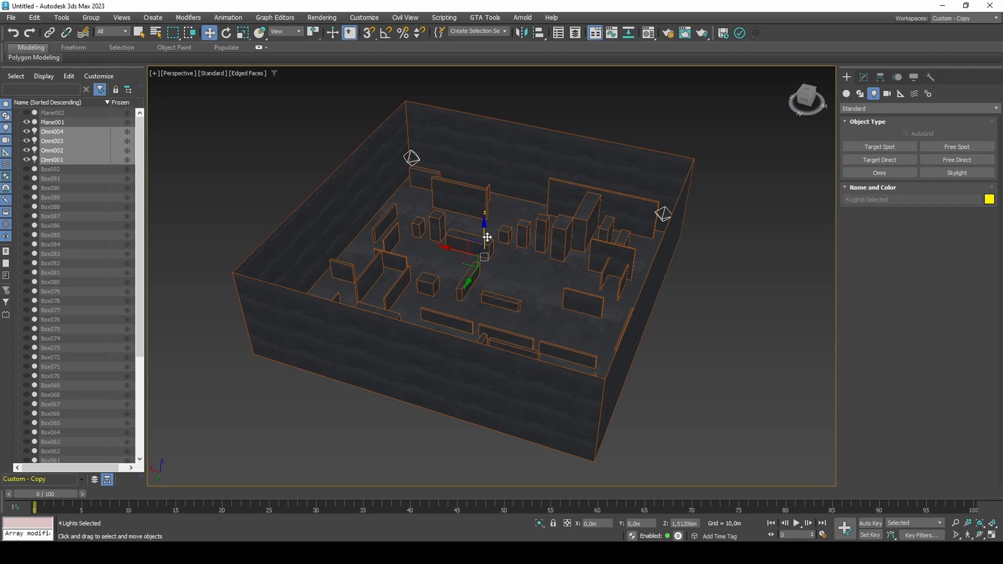
# Step: Set the Omni002 light colour to red and the Omni004 light colour to blue
pyautogui.click(52, 150)
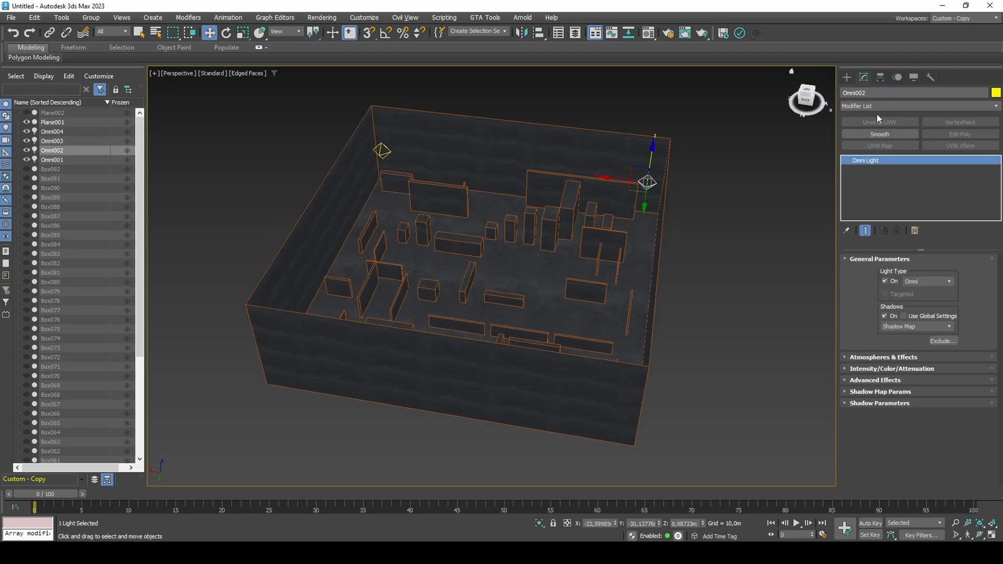
pyautogui.click(947, 383)
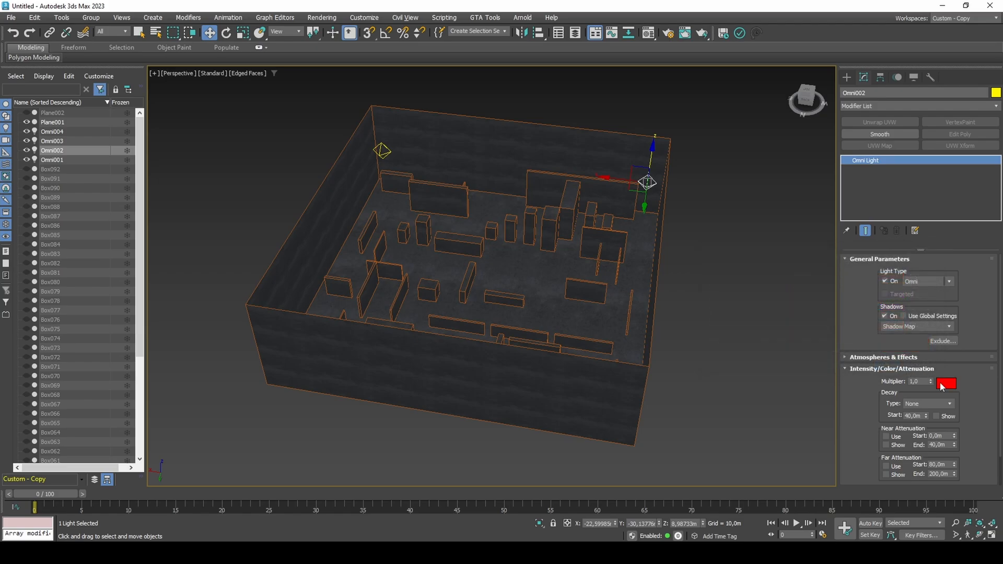
pyautogui.click(51, 159)
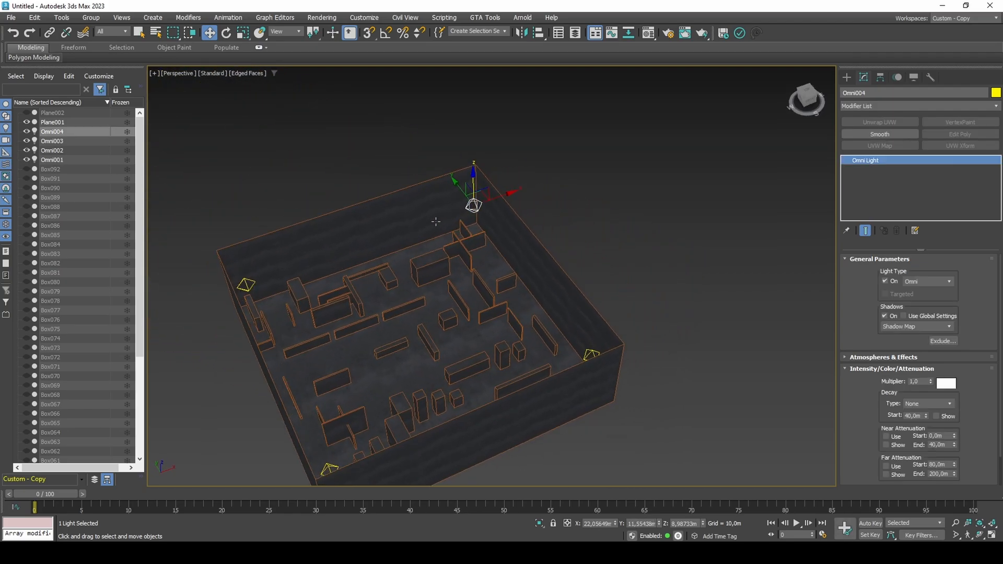
pyautogui.click(946, 382)
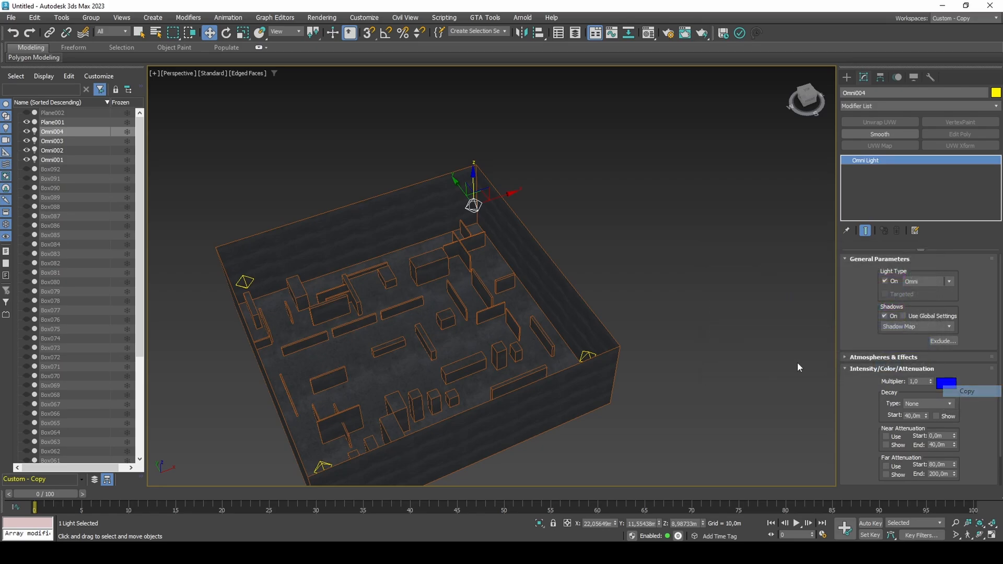
pyautogui.click(53, 141)
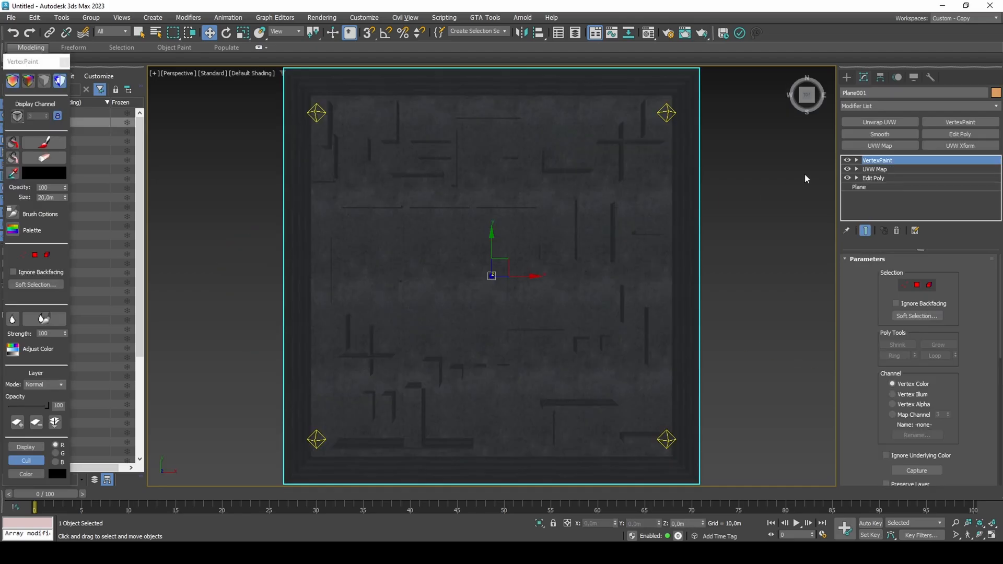
# Step: Add a second VertexPaint layer, bake the red-blue lighting, and blend in Vivid Light mode
pyautogui.click(960, 122)
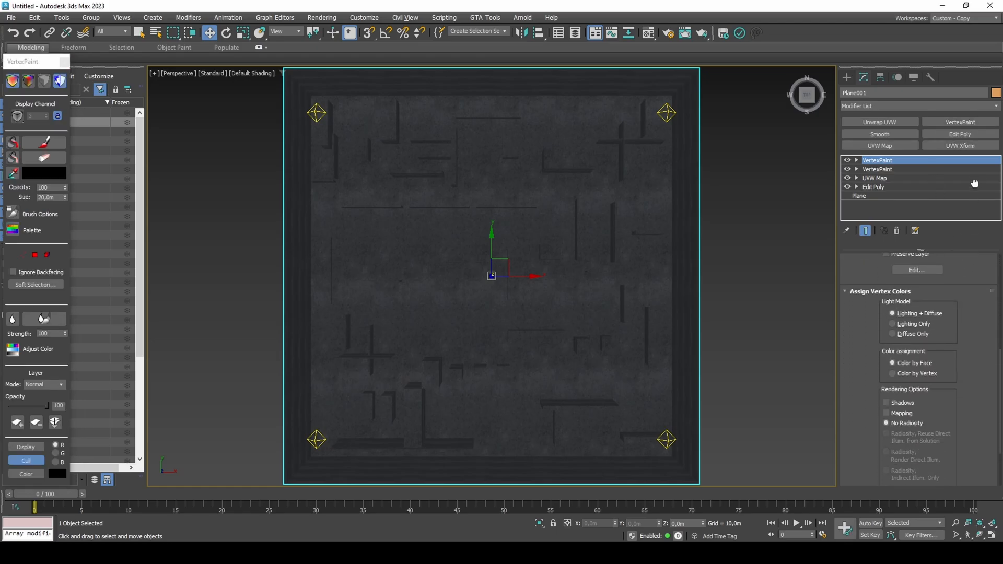
pyautogui.click(893, 274)
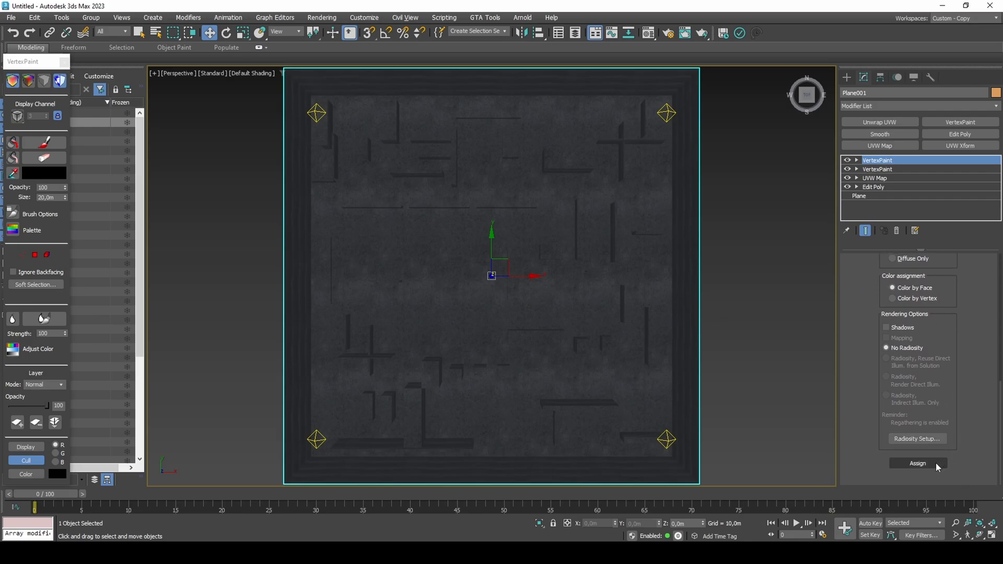
pyautogui.click(917, 464)
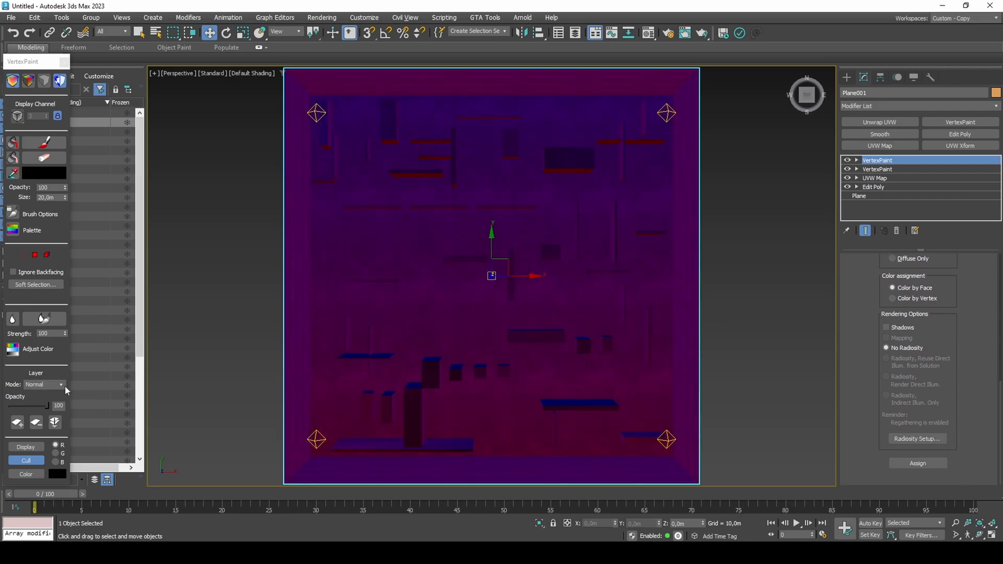
pyautogui.click(43, 385)
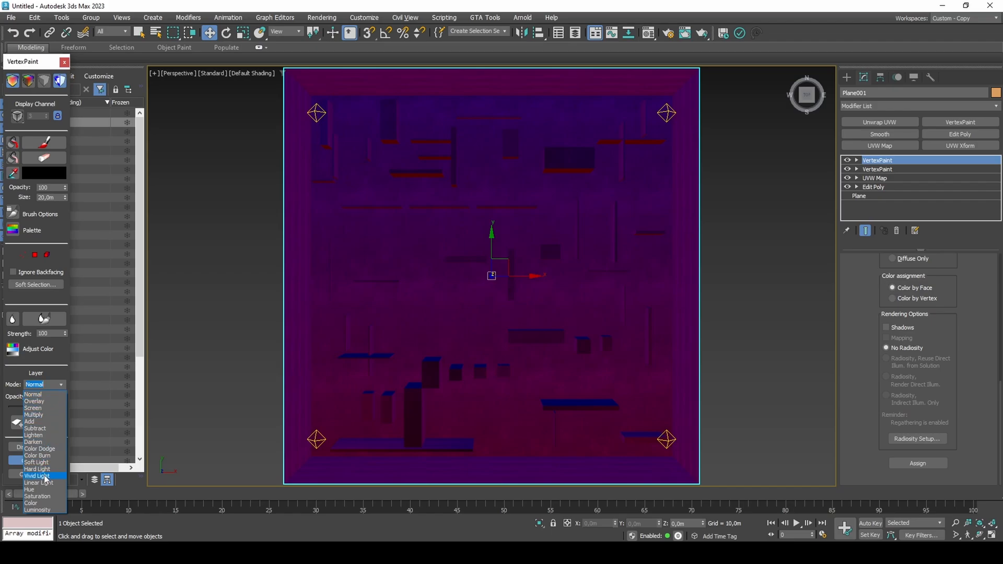
pyautogui.click(37, 476)
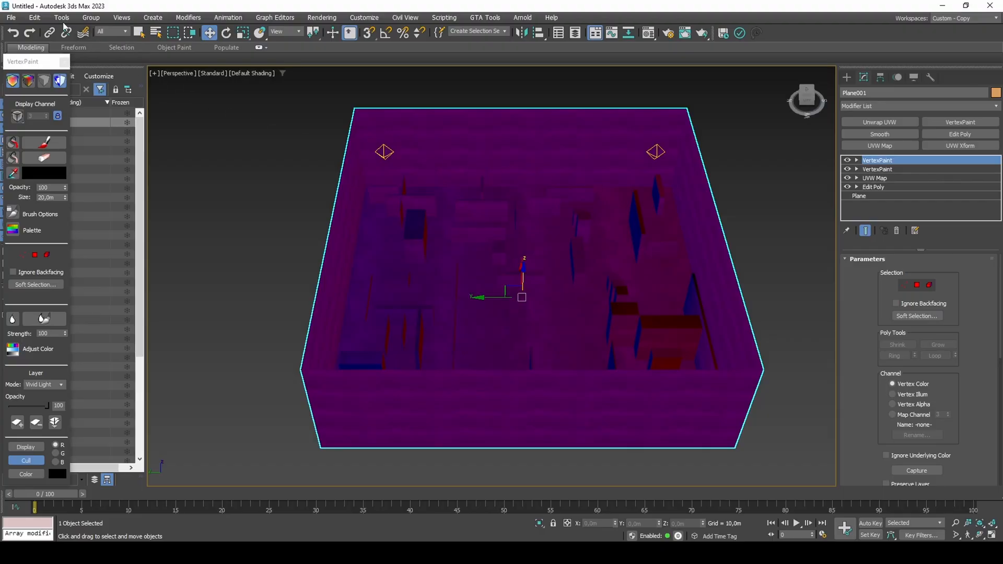
# Step: Export the arena as a RenderWare .dff model with vertex normals and node names
pyautogui.click(11, 17)
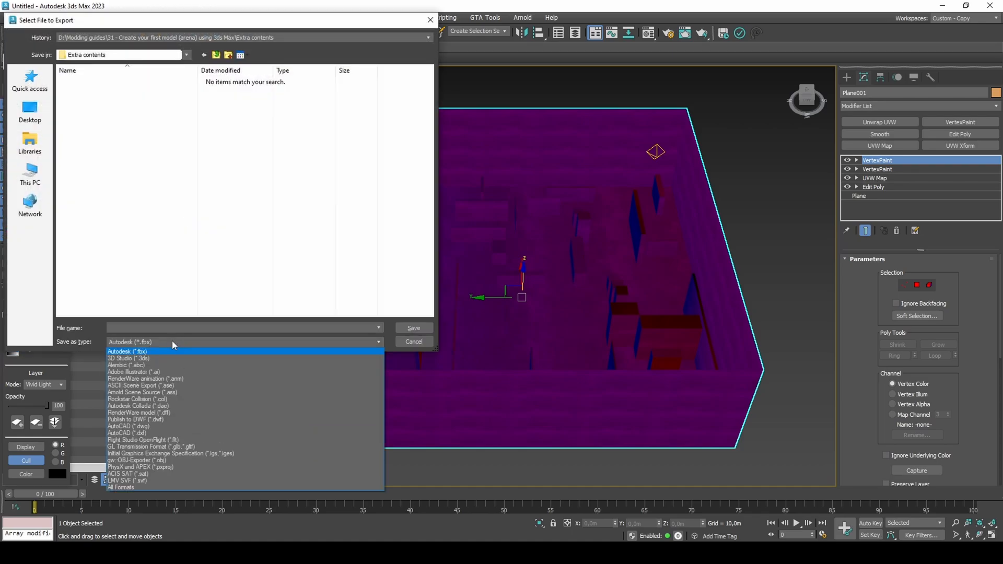
pyautogui.click(137, 413)
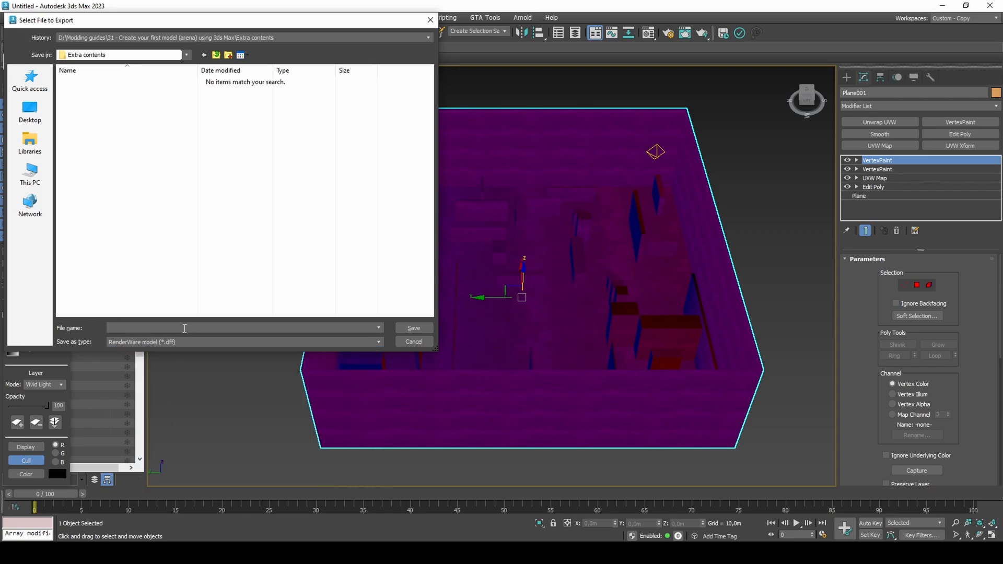
pyautogui.click(414, 327)
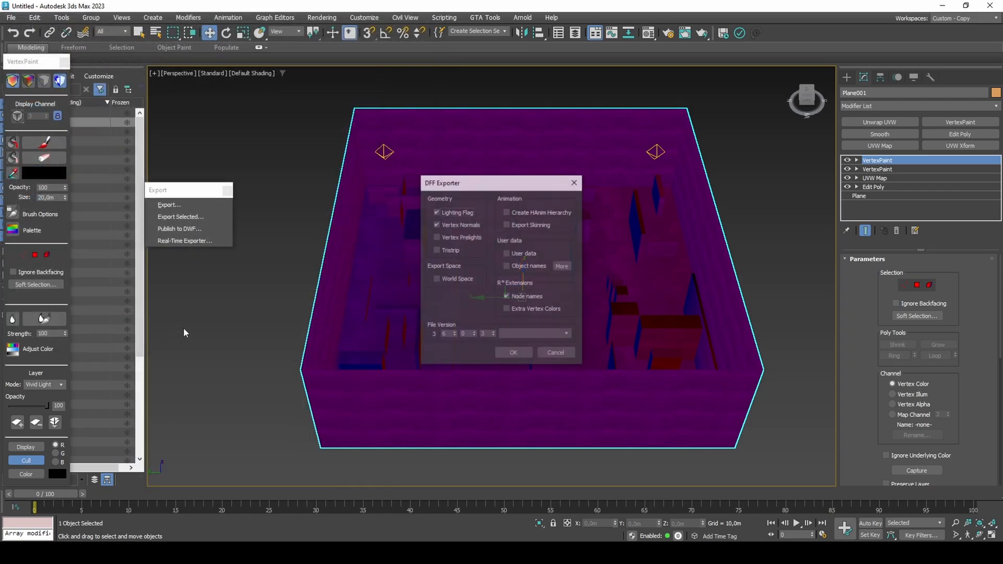
pyautogui.click(437, 211)
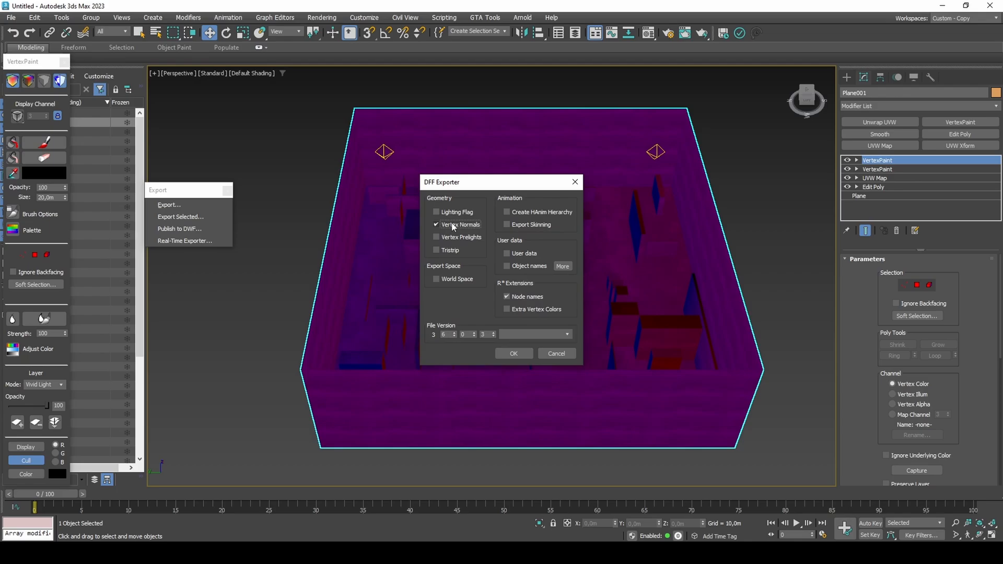
pyautogui.click(512, 353)
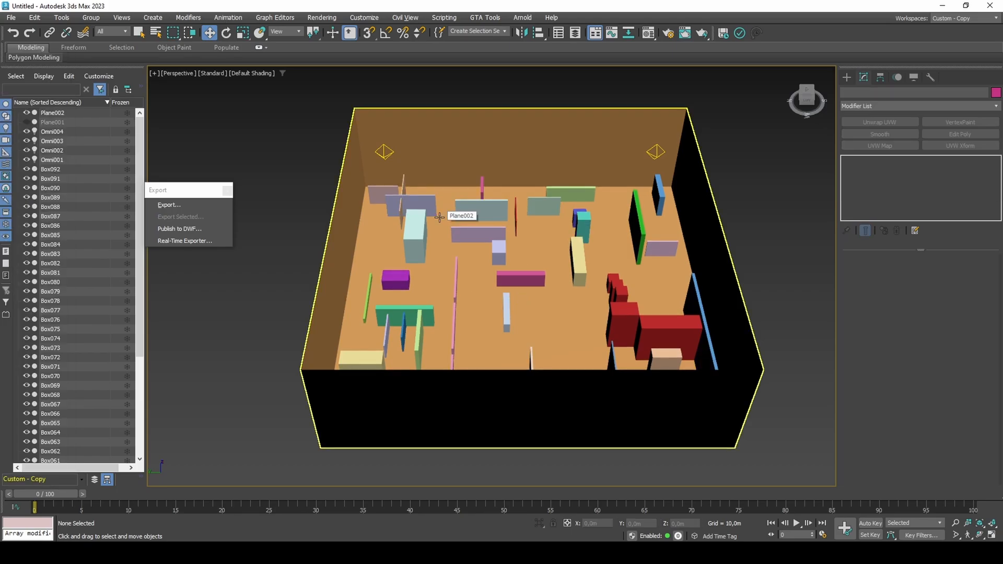
pyautogui.moveTo(451, 257)
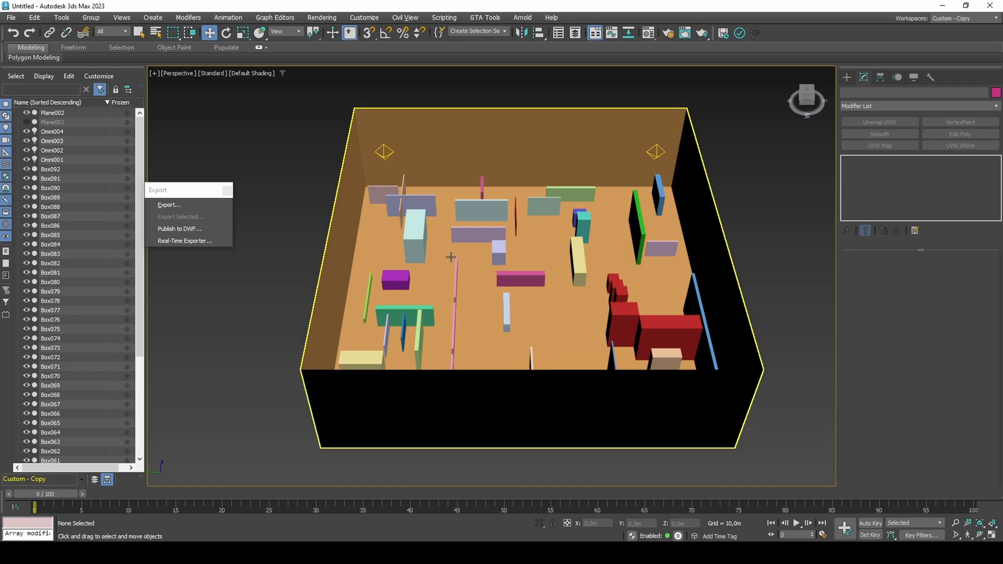
# Step: Bring up the GTA Tools menu with only Plane002 showing and nothing selected
pyautogui.click(485, 17)
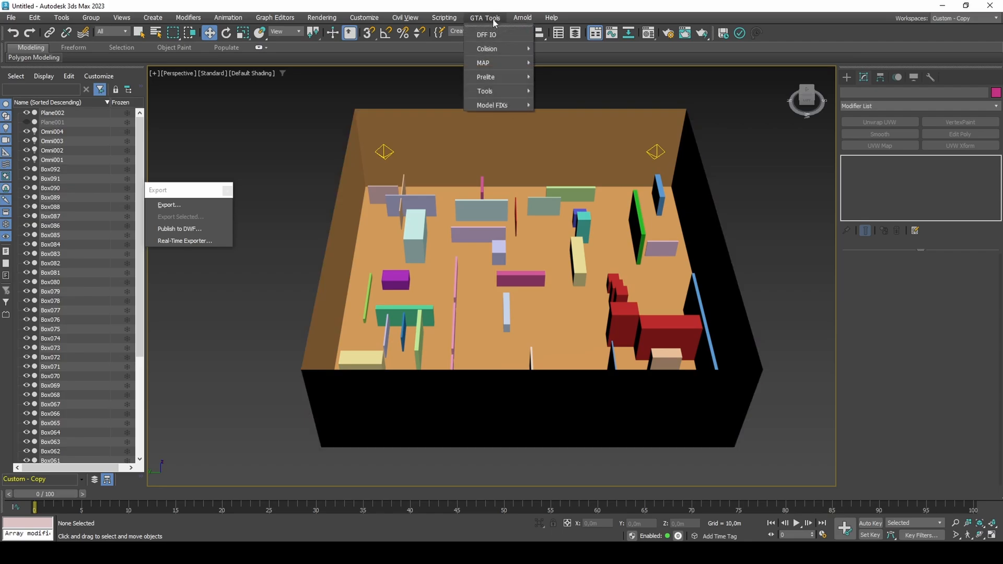
# Step: In Collision IO, name the export 'arena' and pick Plane002 as collision mesh
pyautogui.click(486, 35)
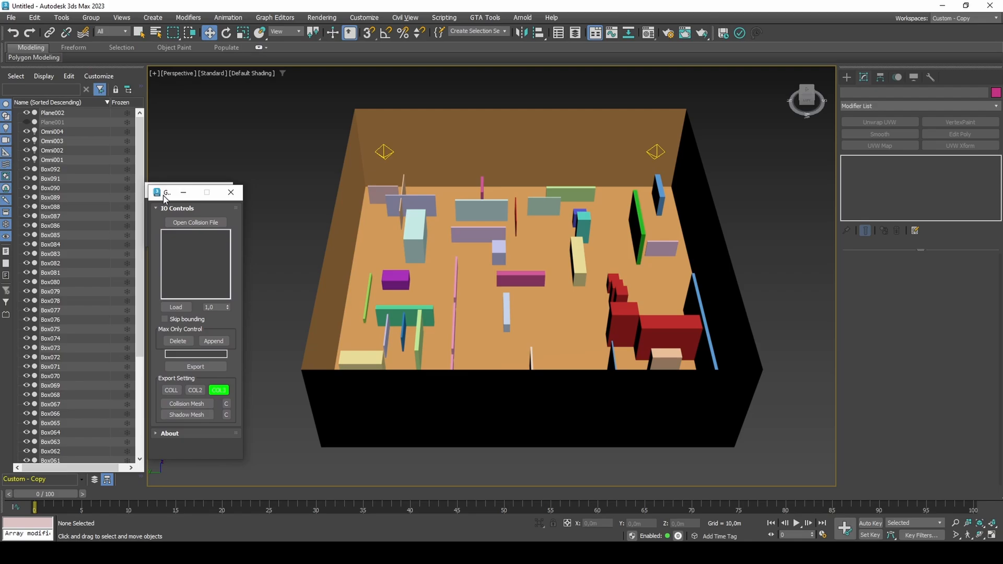
pyautogui.write('arena')
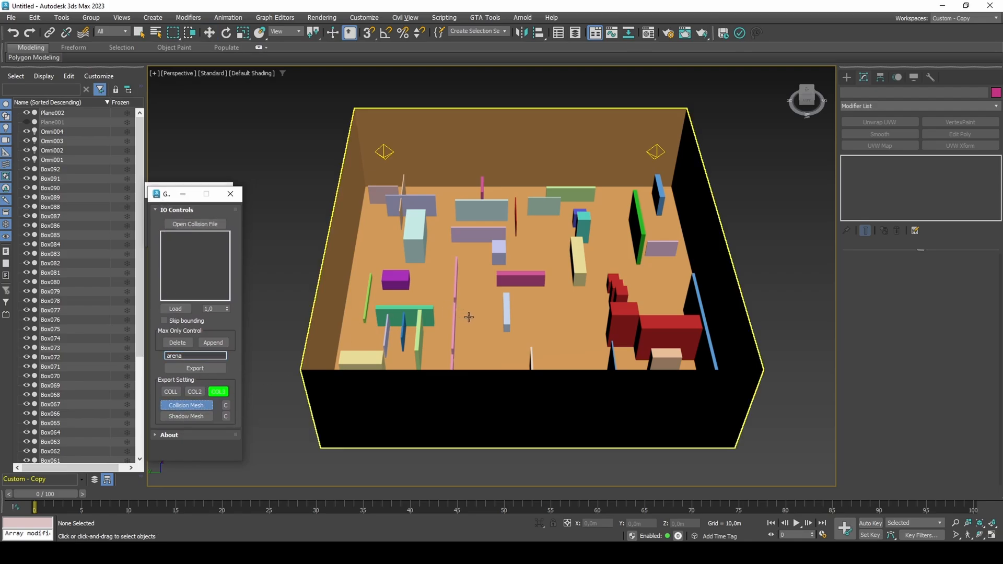
pyautogui.click(52, 131)
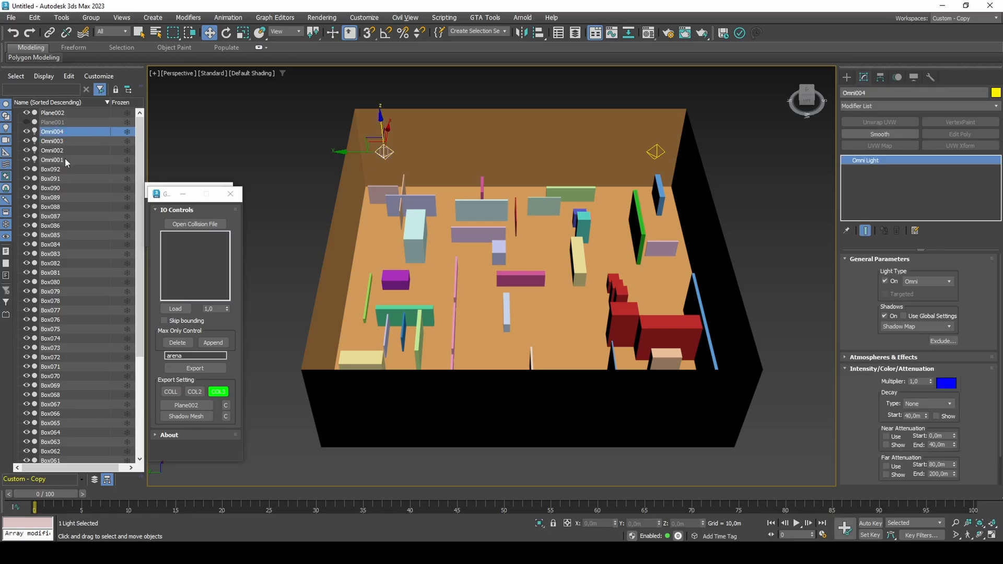
pyautogui.click(52, 160)
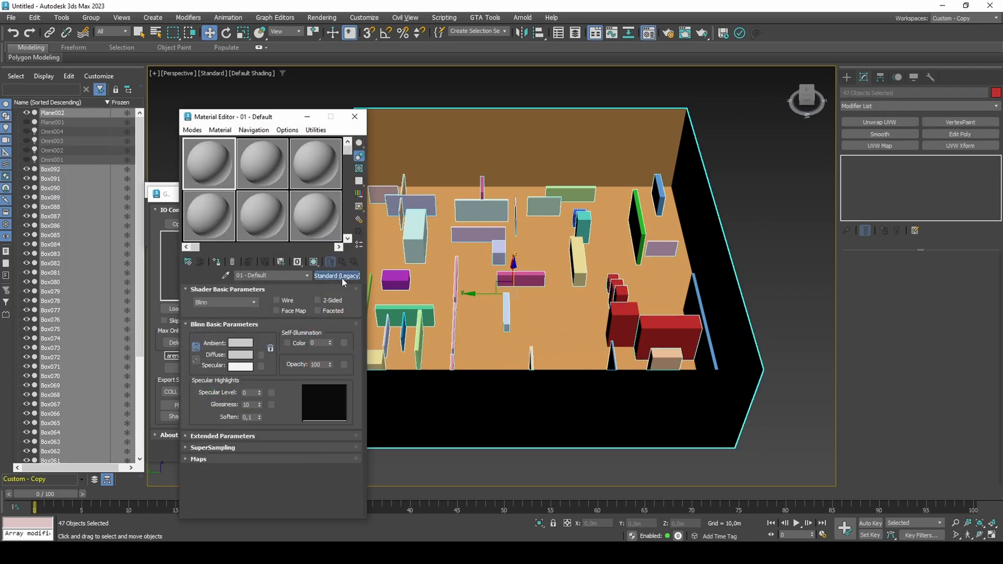
# Step: Assign the GTA COL Surface material, export arena.col, and create an empty arena.txd
pyautogui.click(336, 276)
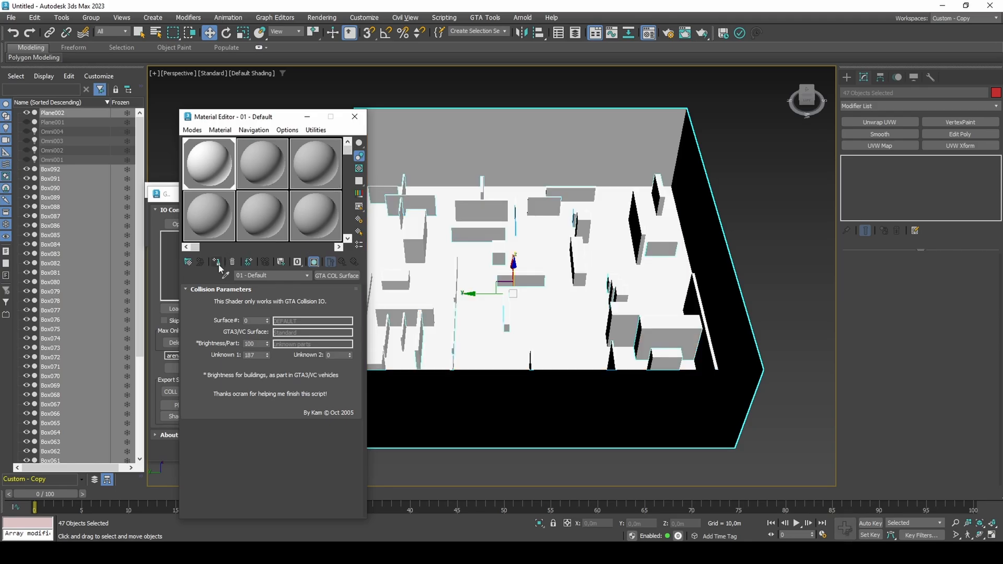
pyautogui.click(195, 368)
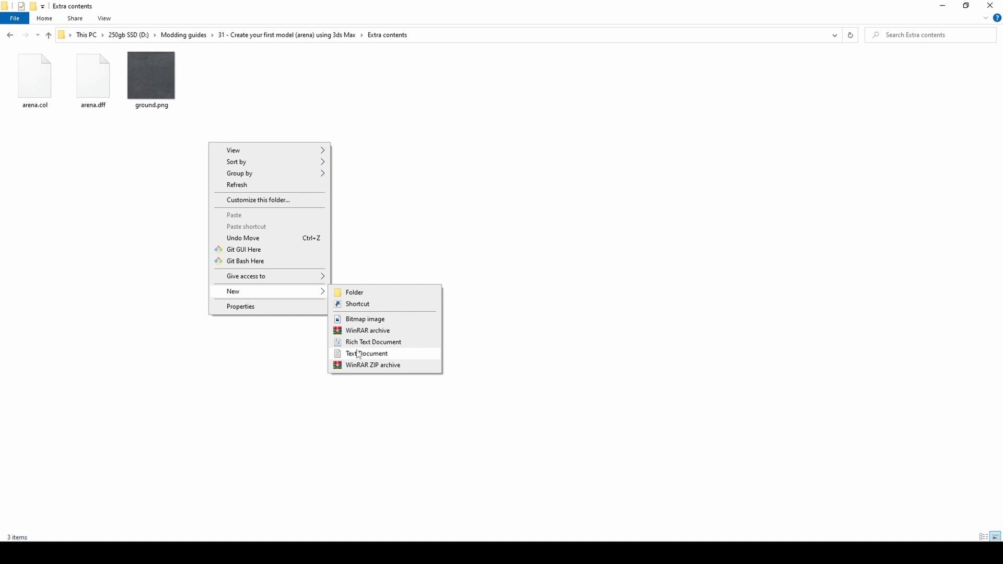
pyautogui.click(365, 353)
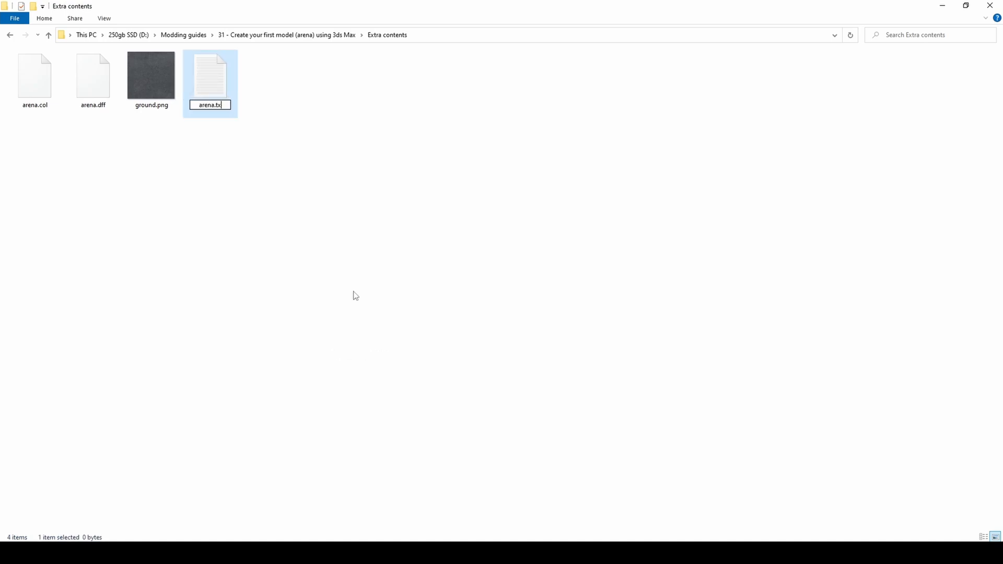
pyautogui.press('Return')
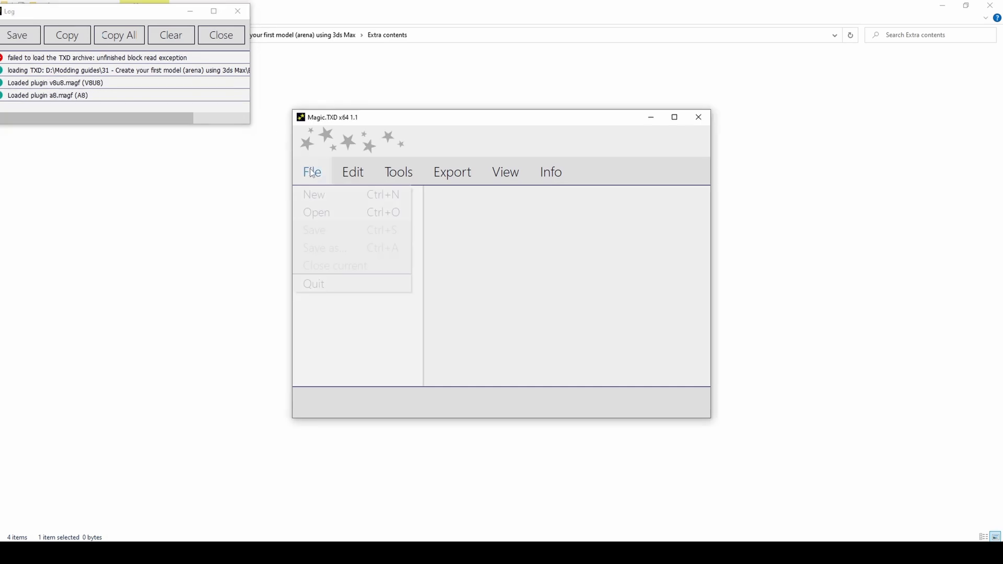
# Step: Build a San Andreas PC arena dictionary with DXT1 ground.png, replacing arena.txd
pyautogui.click(314, 195)
pyautogui.write('arena')
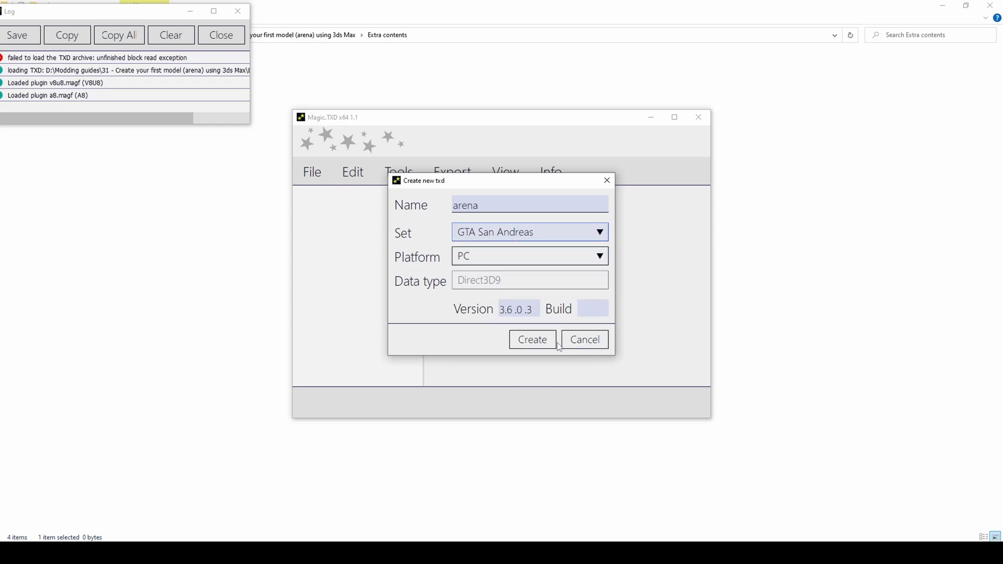
pyautogui.click(532, 340)
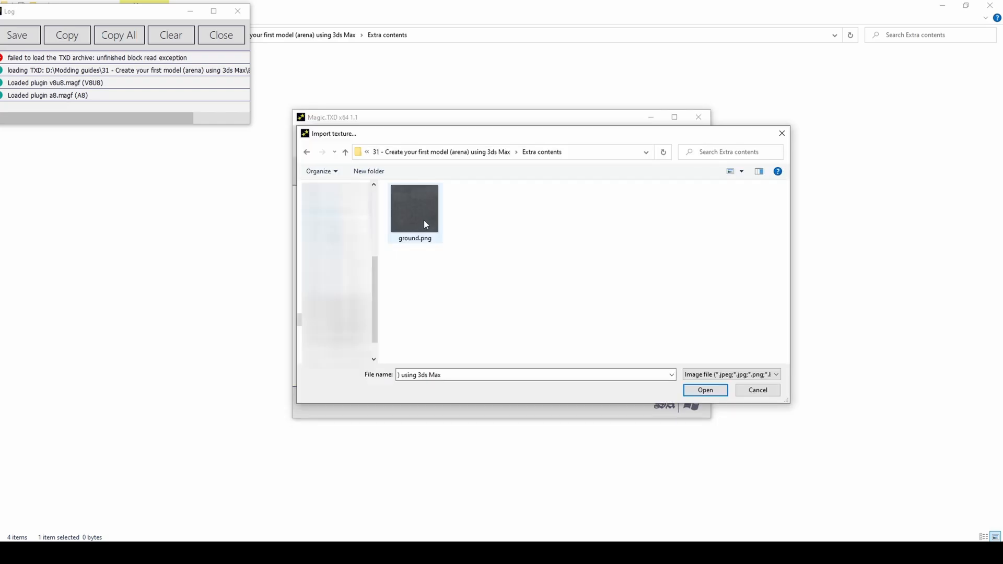
pyautogui.click(705, 390)
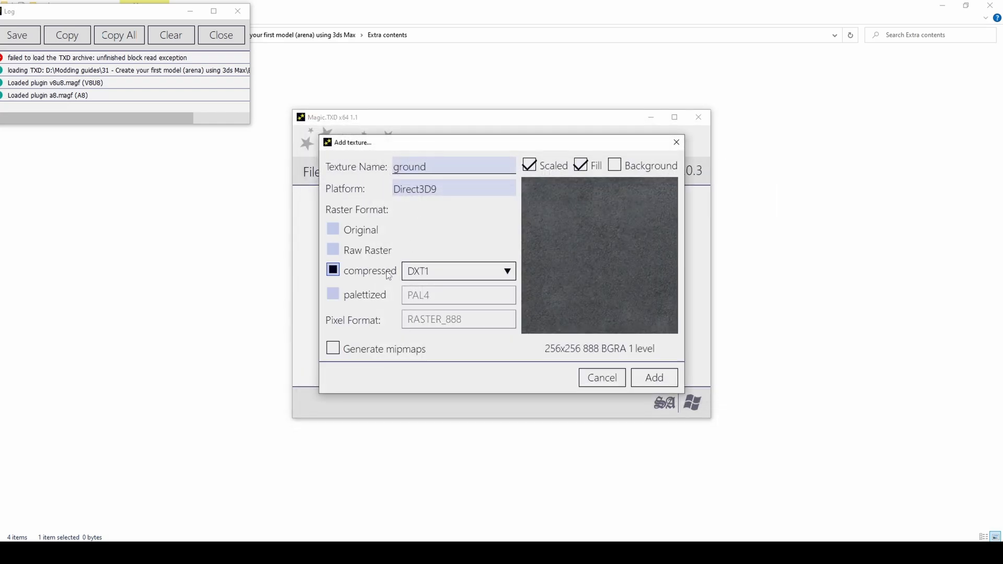
pyautogui.click(653, 377)
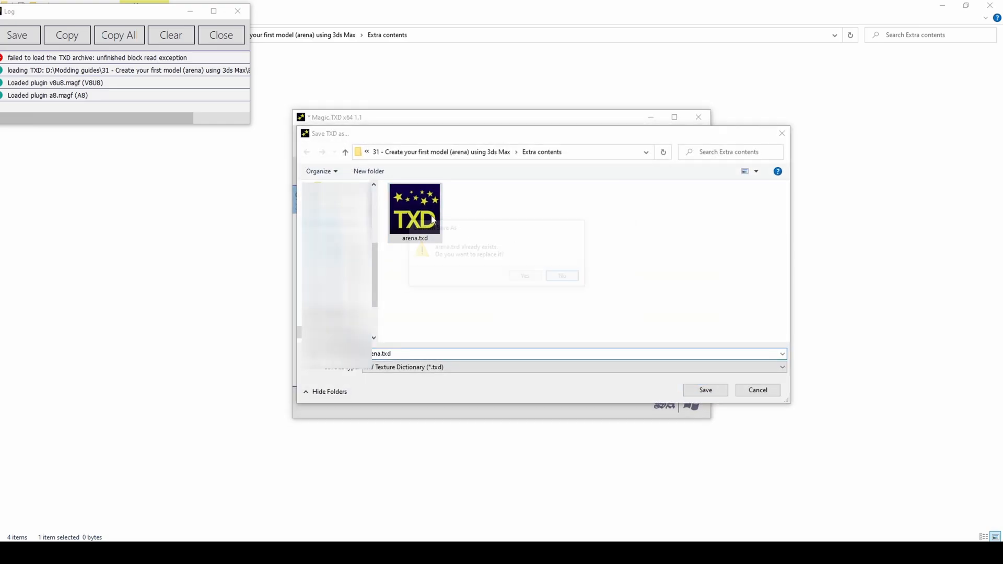
pyautogui.click(524, 275)
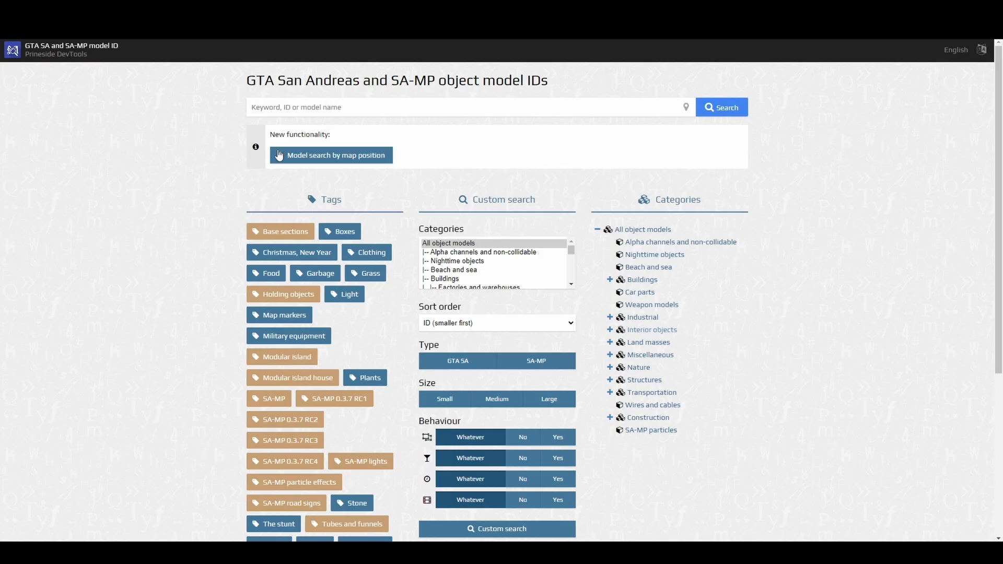
# Step: Search models near map point -334, 1506 and open model 16148's details
pyautogui.click(330, 154)
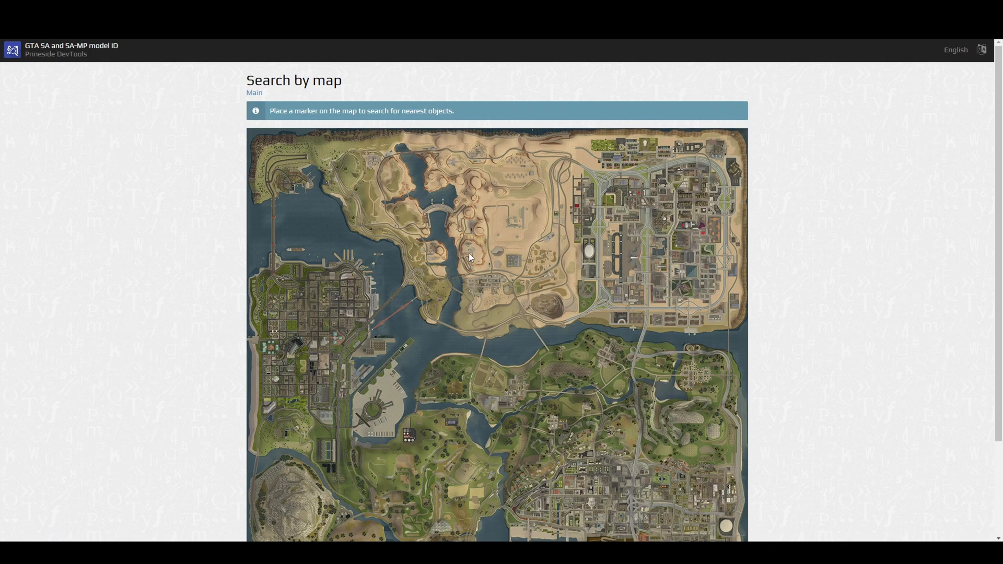
pyautogui.click(469, 256)
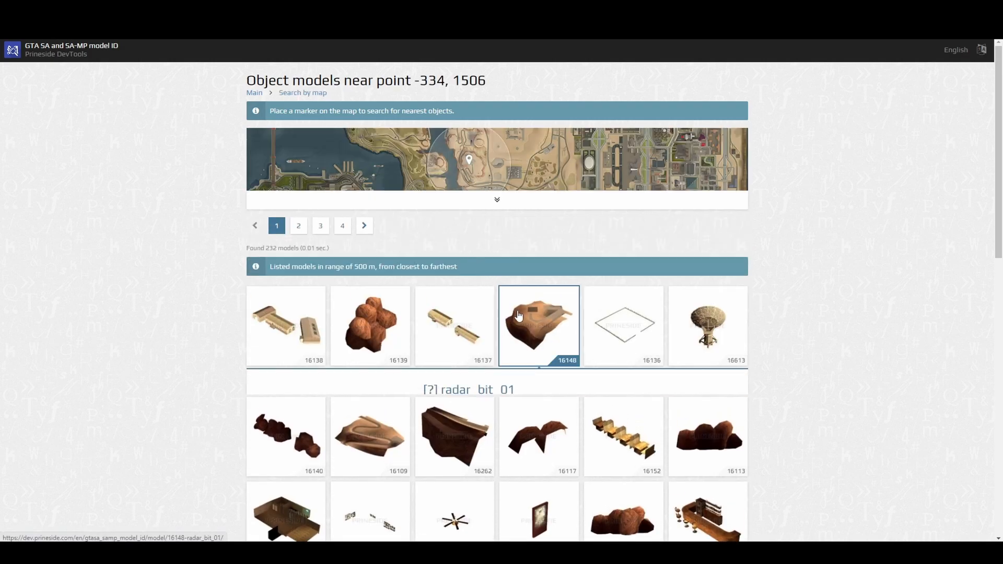
pyautogui.click(538, 325)
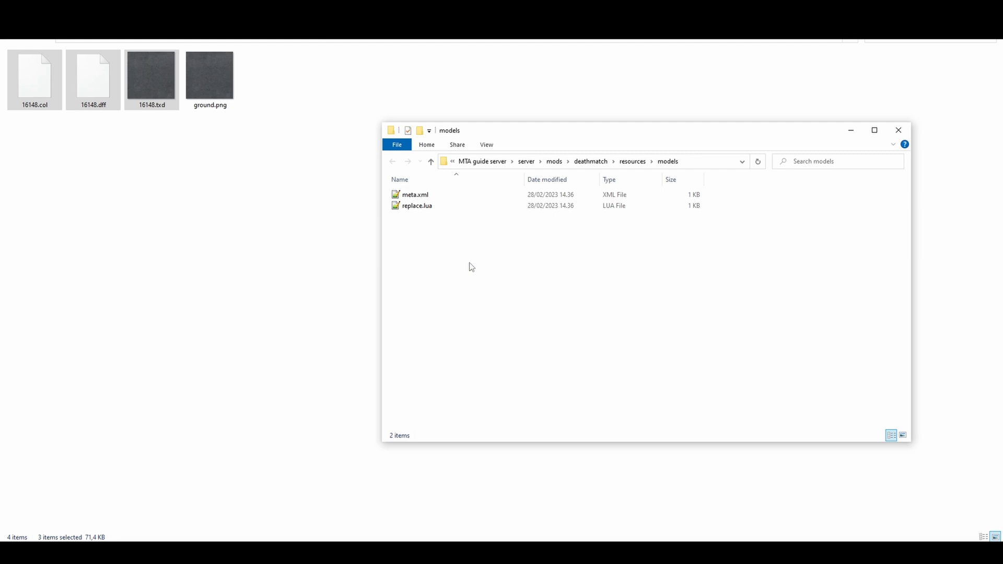
# Step: Rename the arena .col, .dff and .txd files to 16148 and open the models resource folder
pyautogui.doubleClick(414, 195)
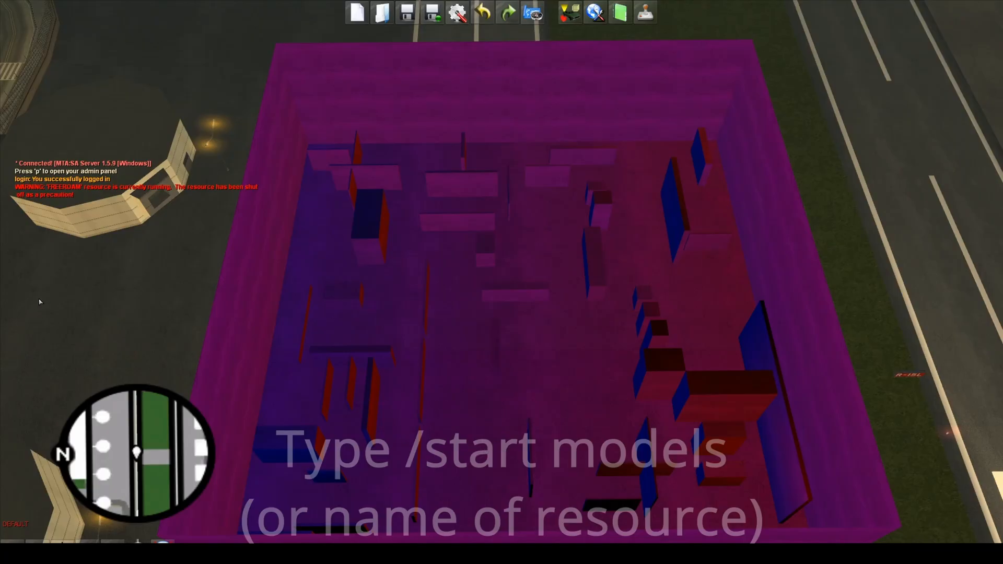
pyautogui.moveTo(39, 302)
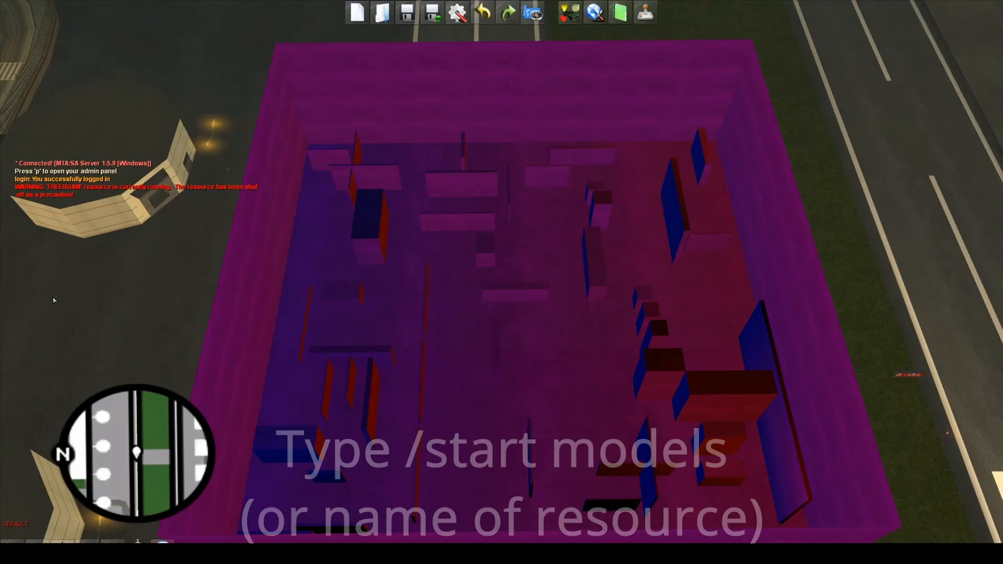